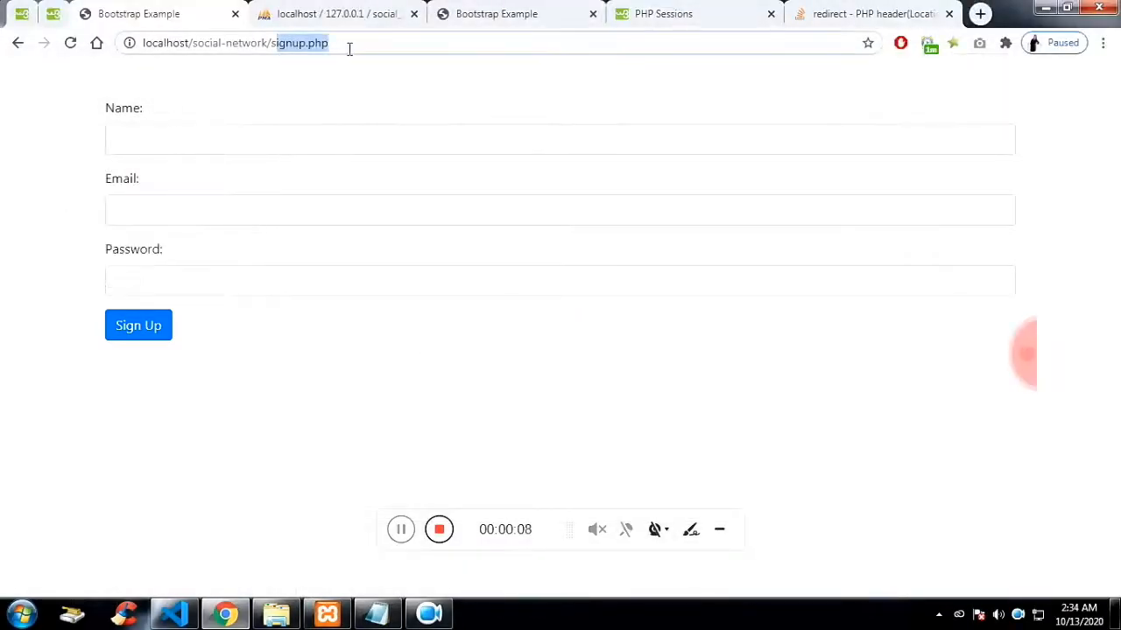
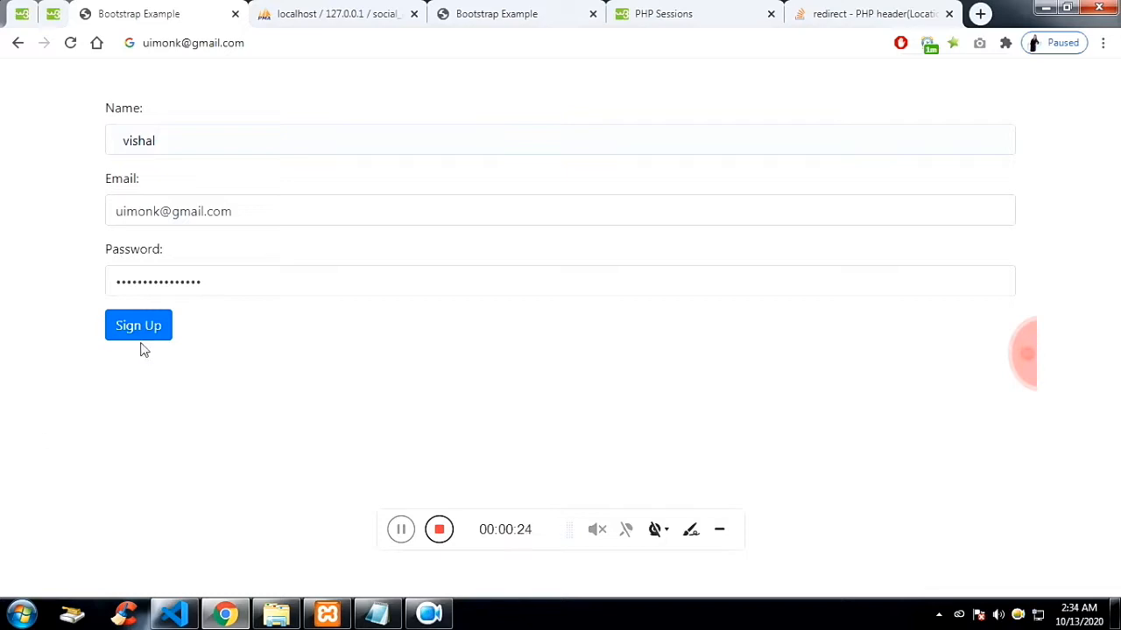
Step: Submit the signup form and get the check-your-email success message
{"action": "left_click", "coordinate": [139, 325]}
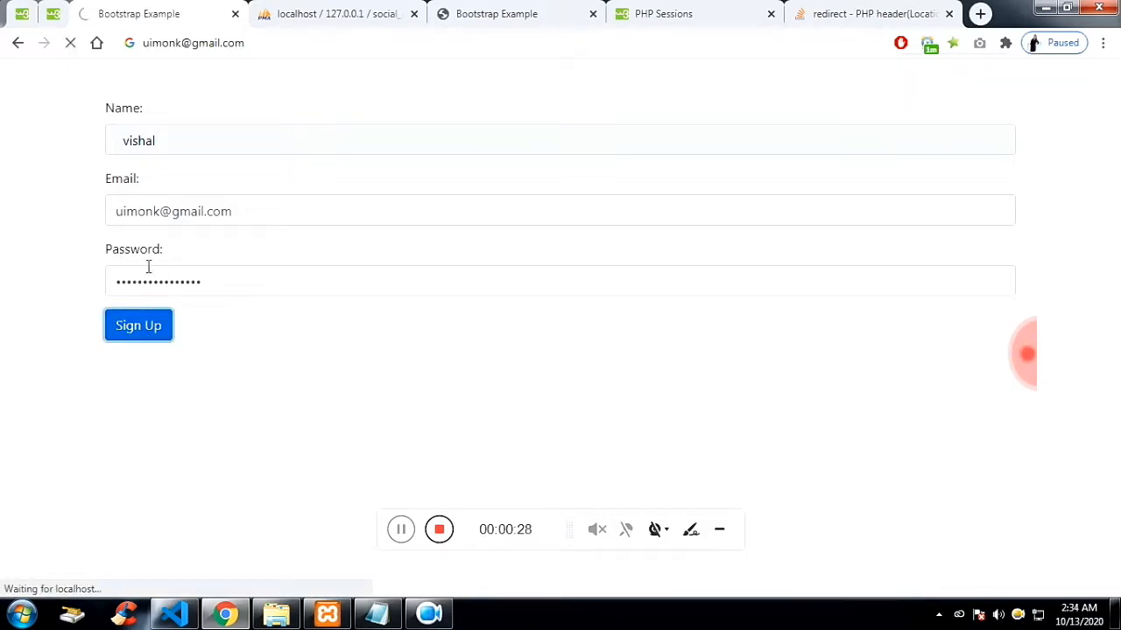
{"action": "left_click", "coordinate": [137, 325]}
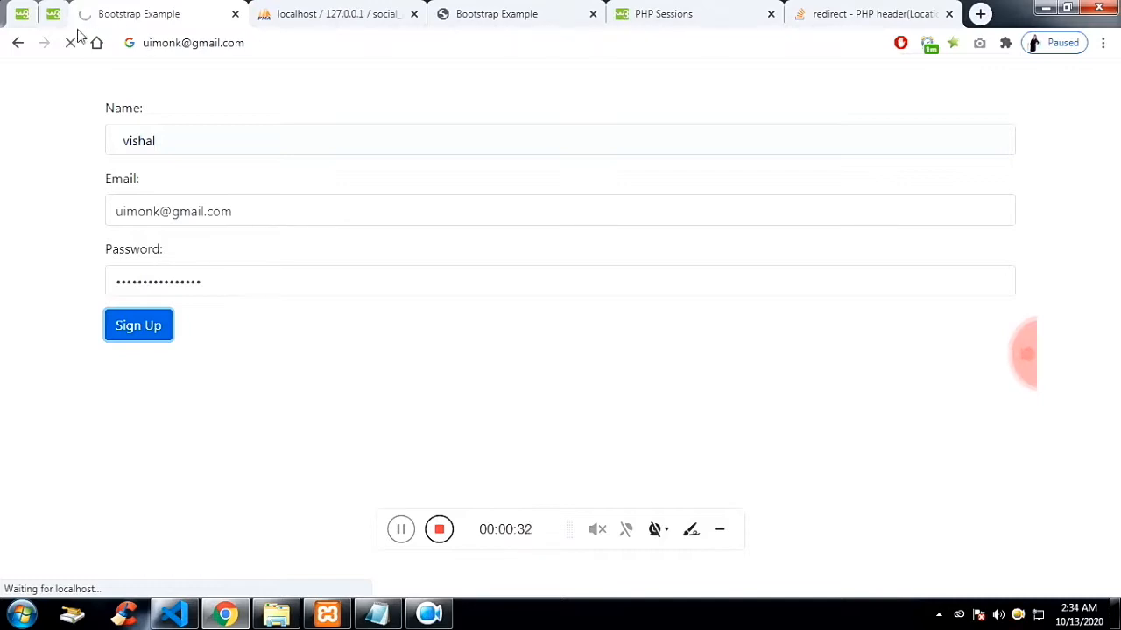
{"action": "left_click", "coordinate": [139, 325]}
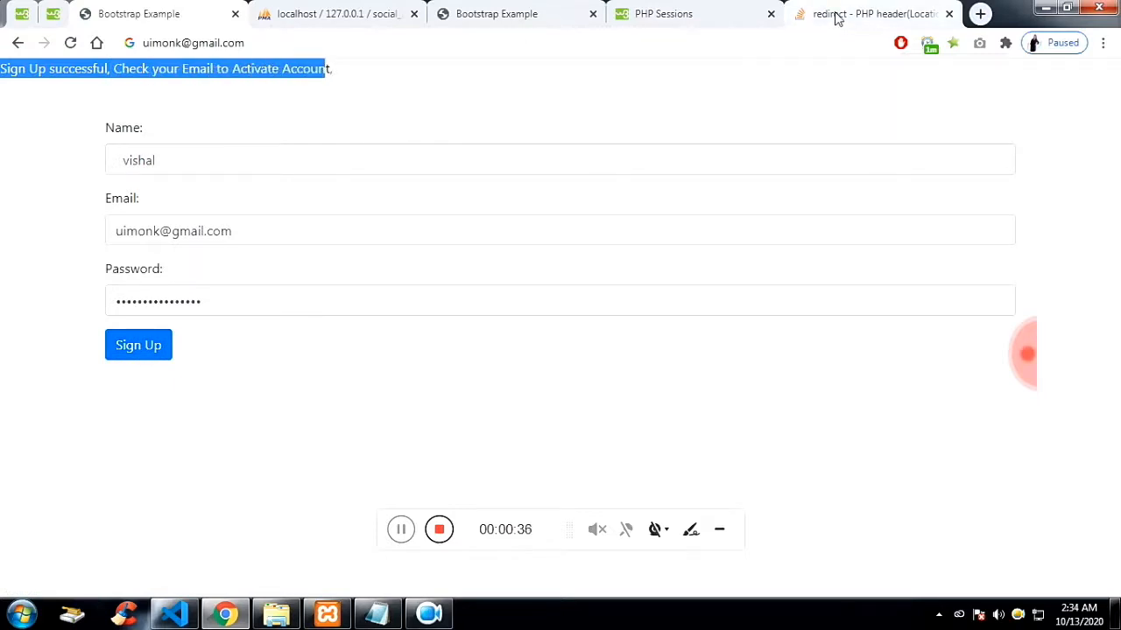
Step: Go to mailtrap.io, open the Demo inbox and its newest message
{"action": "type", "text": "mailtrap.io"}
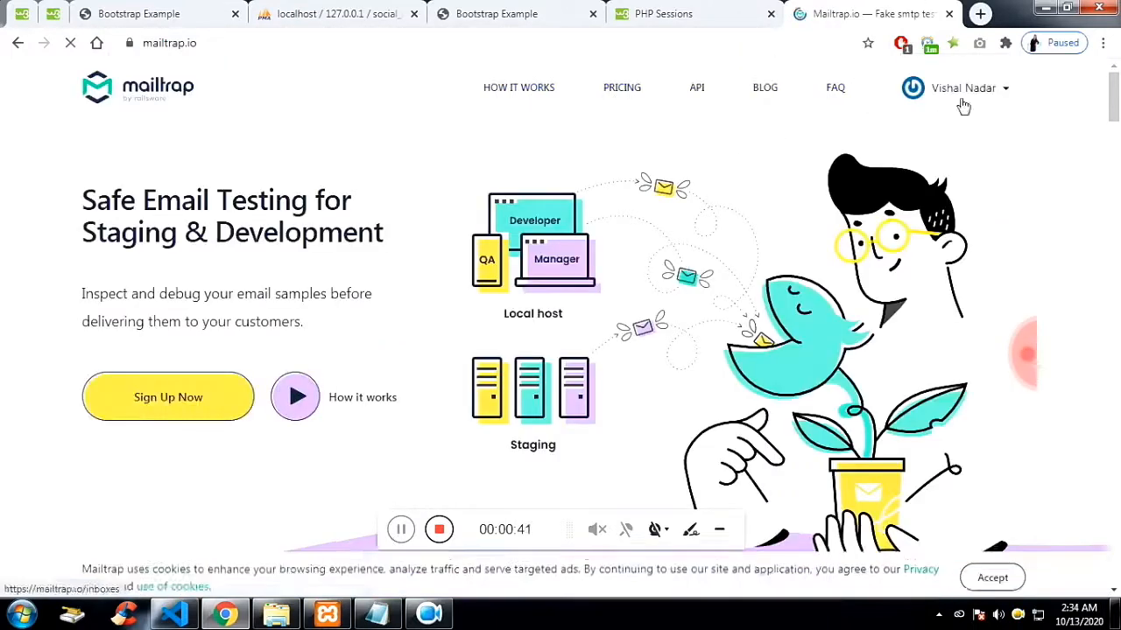
{"action": "left_click", "coordinate": [963, 88]}
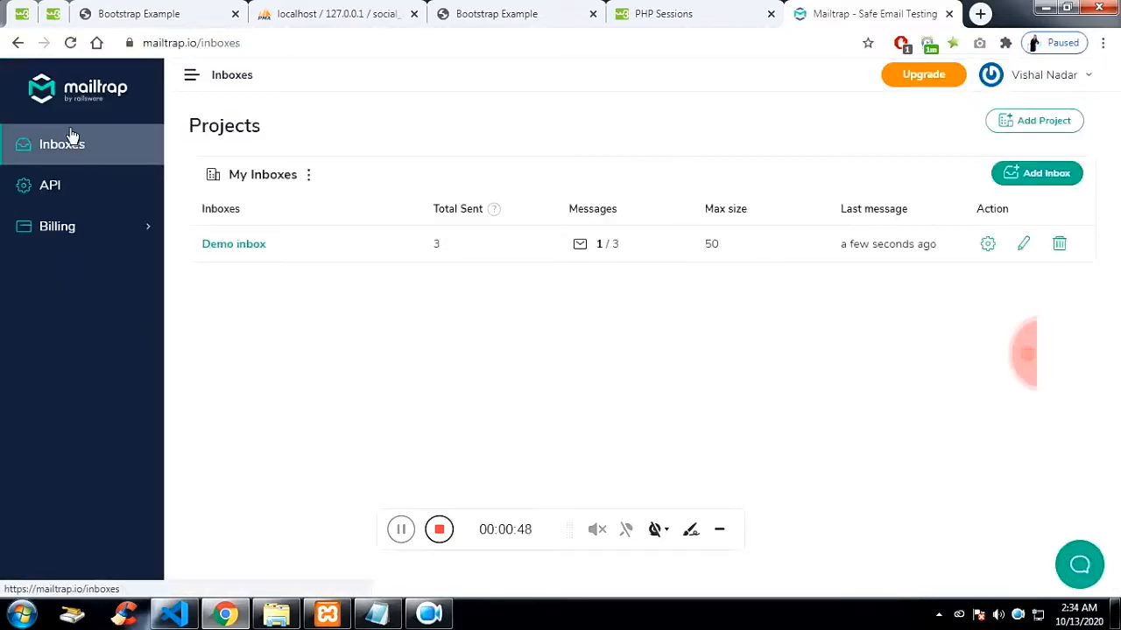
{"action": "left_click", "coordinate": [234, 244]}
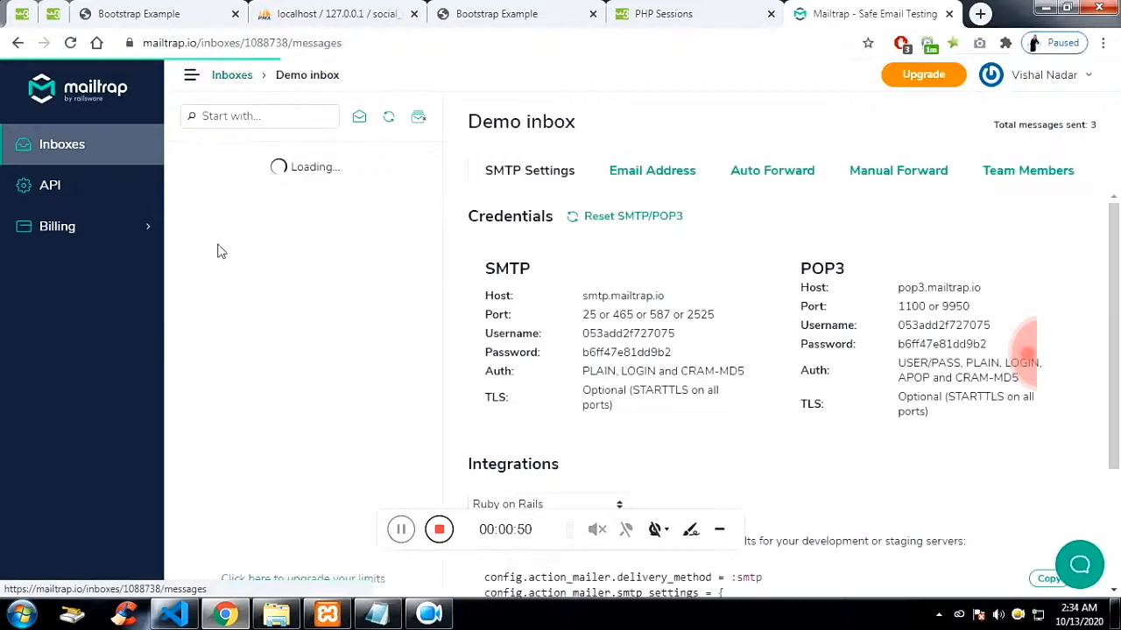
{"action": "left_click", "coordinate": [231, 165]}
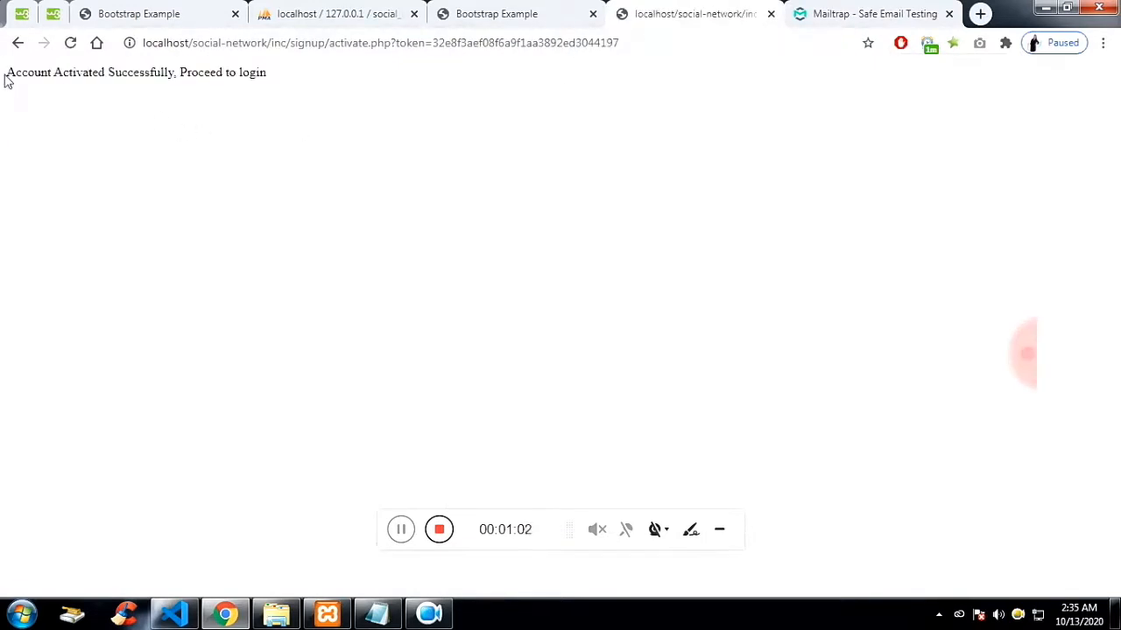
{"action": "left_click_drag", "start_coordinate": [4, 72], "coordinate": [219, 72]}
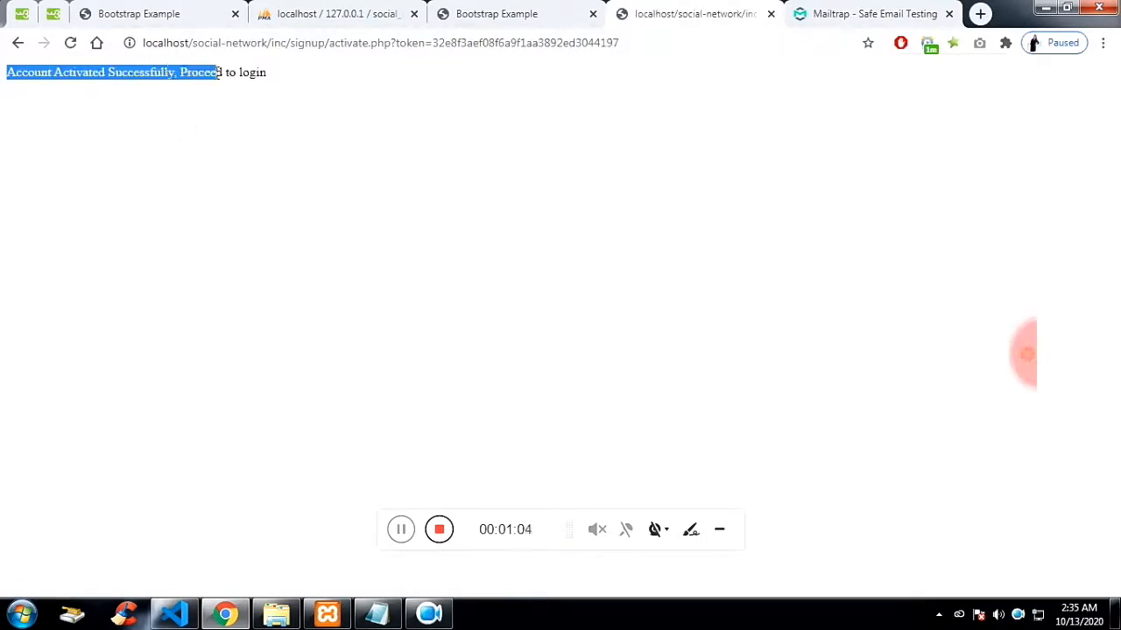
{"action": "left_click", "coordinate": [337, 13]}
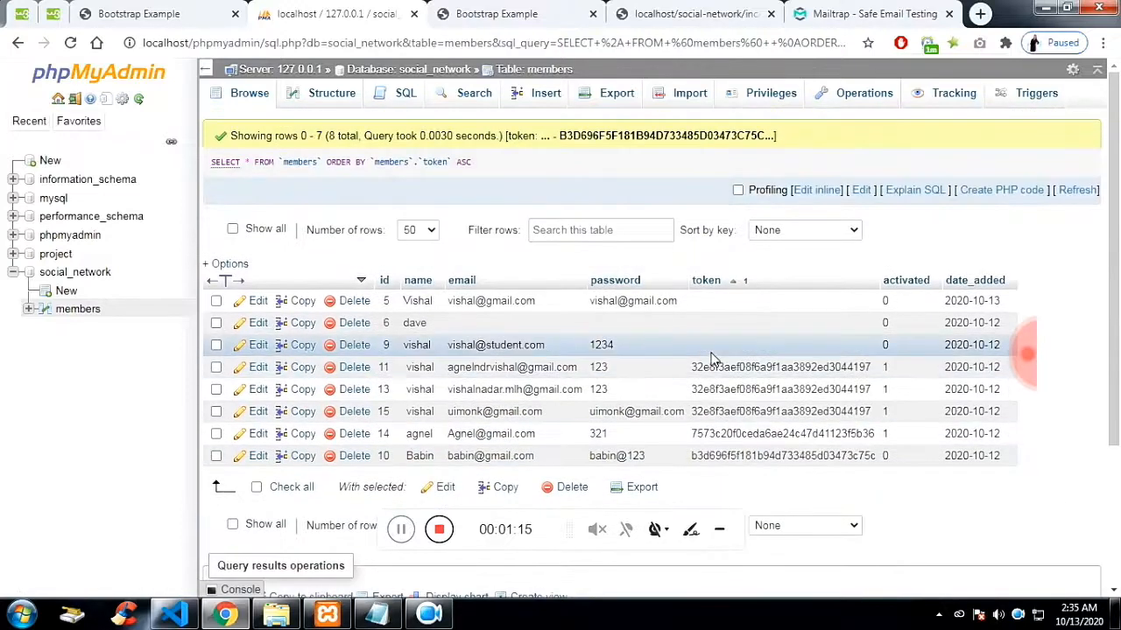
{"action": "scroll", "scroll_direction": "down", "scroll_amount": 3}
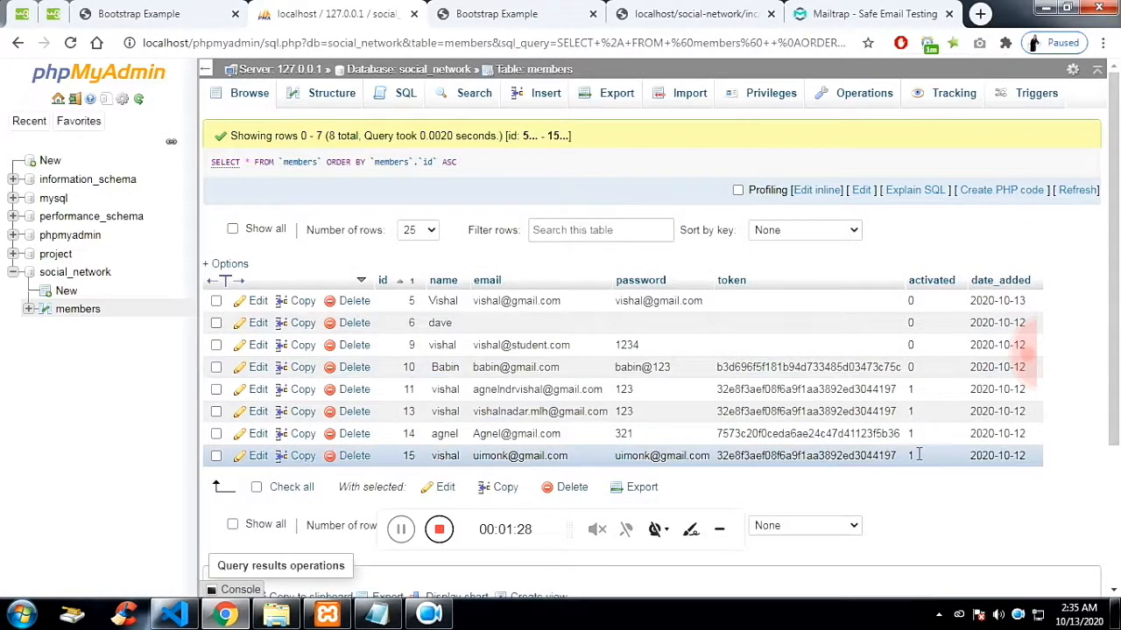
Step: Reload login.php and copy the new member's email from the phpMyAdmin members table
{"action": "left_click", "coordinate": [333, 13]}
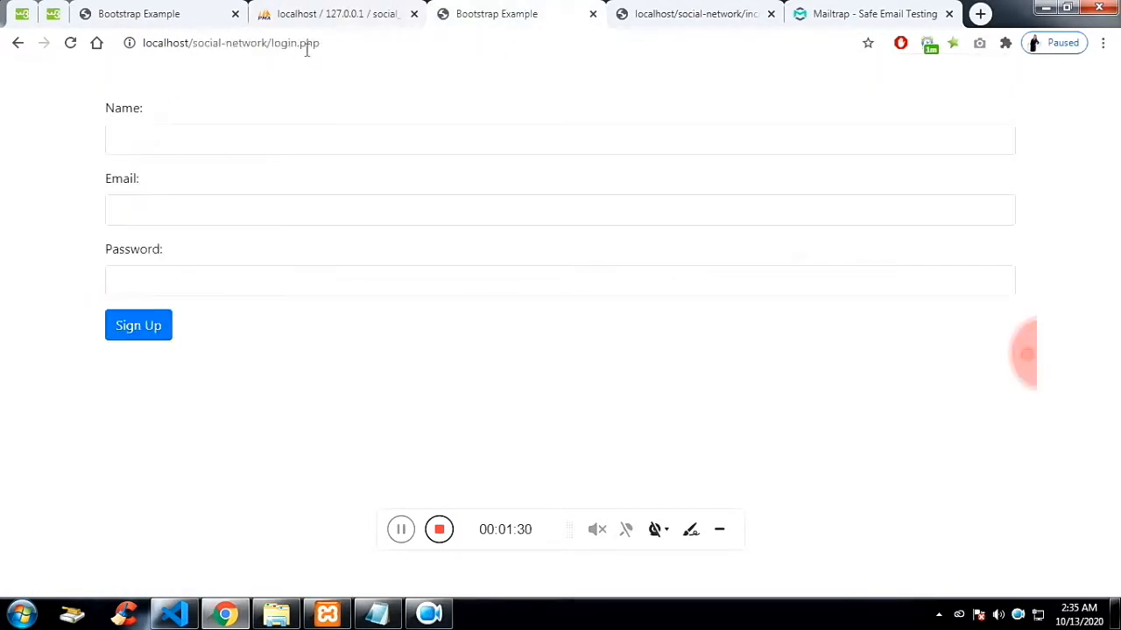
{"action": "double_click", "coordinate": [294, 42]}
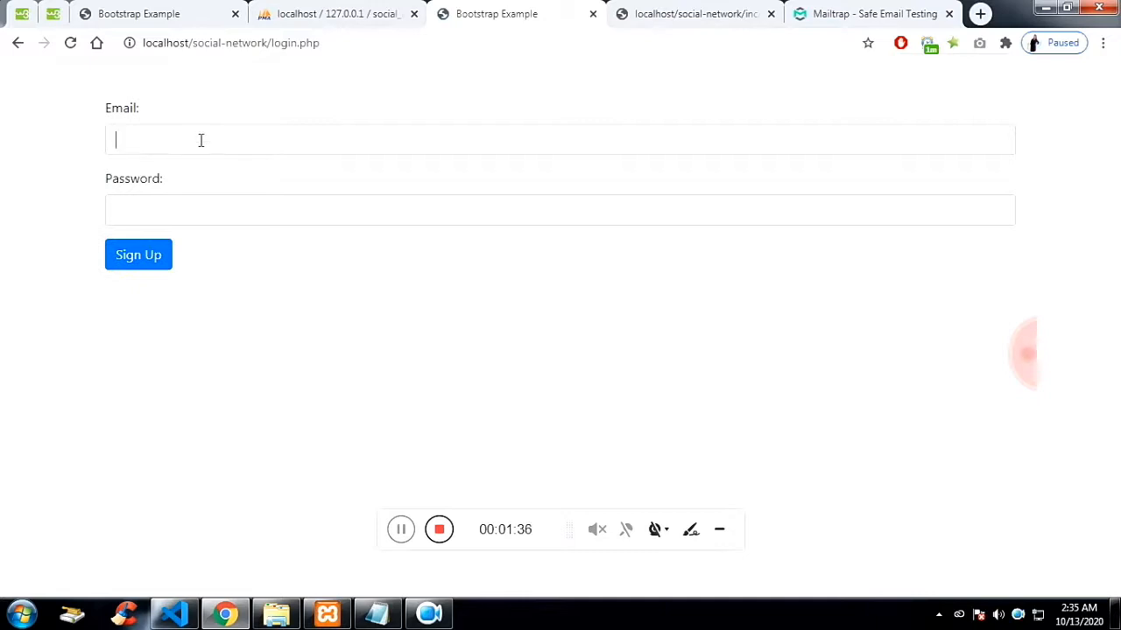
{"action": "left_click", "coordinate": [337, 13]}
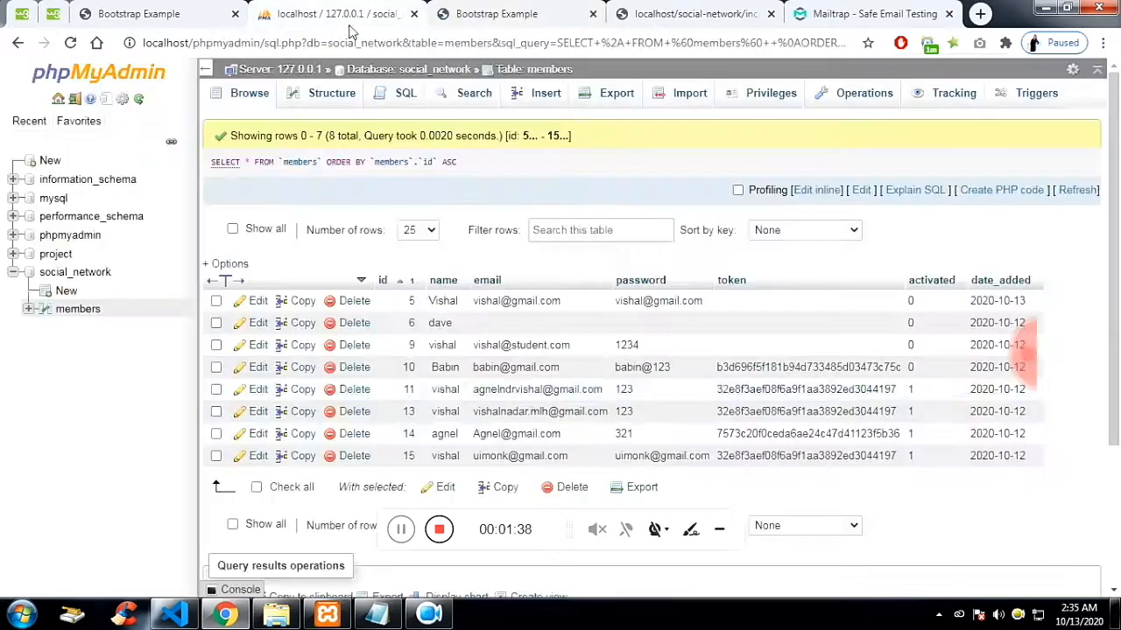
{"action": "double_click", "coordinate": [521, 455]}
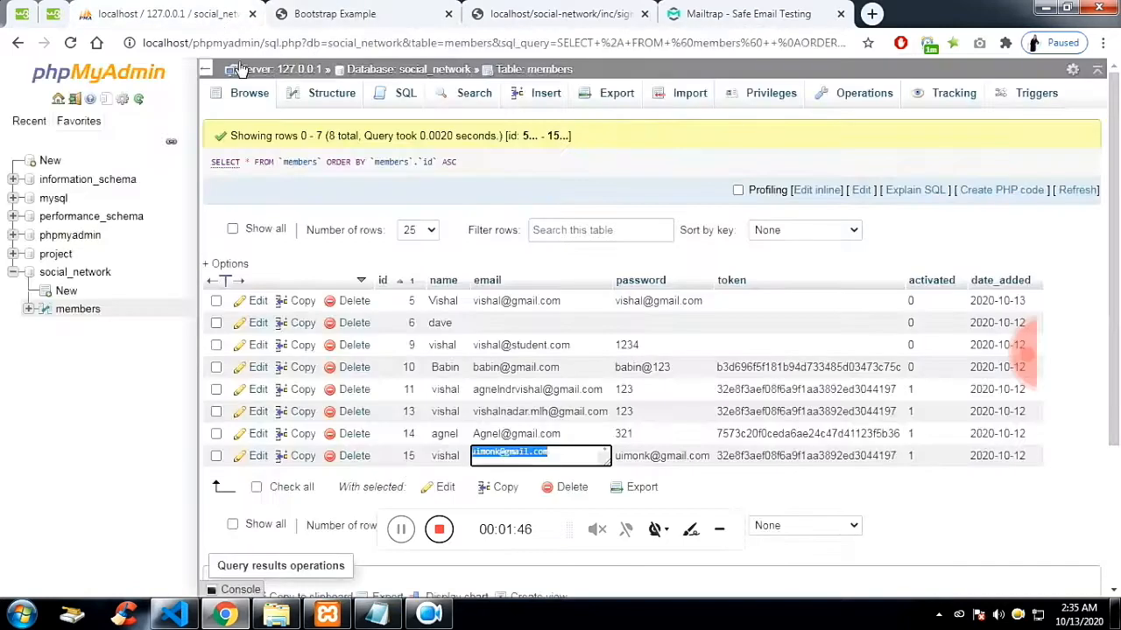
{"action": "left_click", "coordinate": [335, 13]}
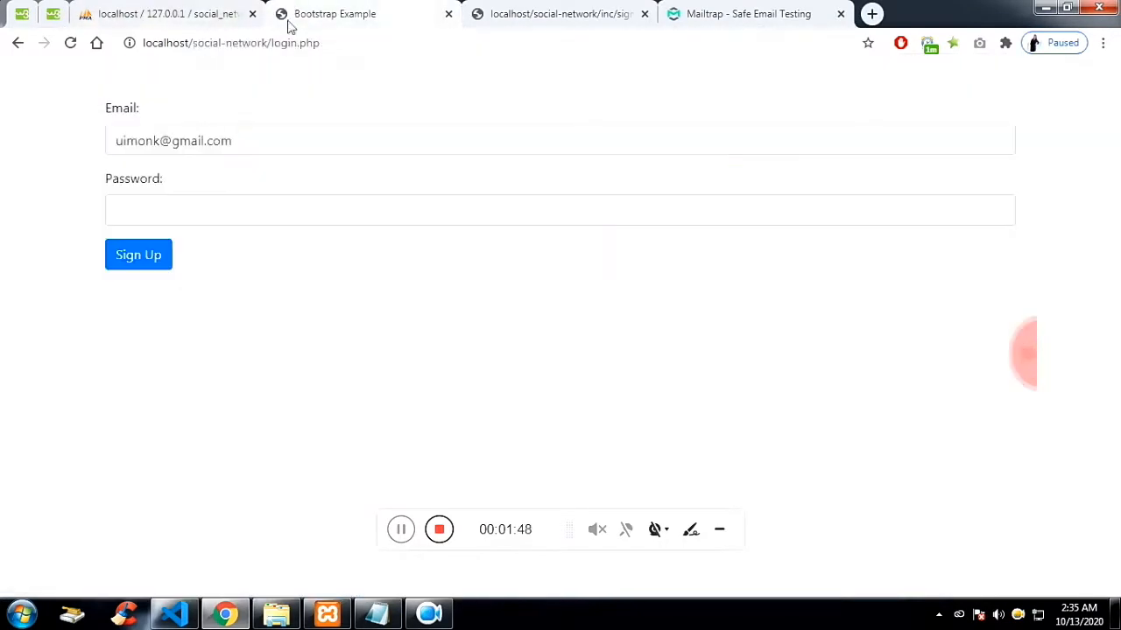
{"action": "left_click", "coordinate": [138, 254]}
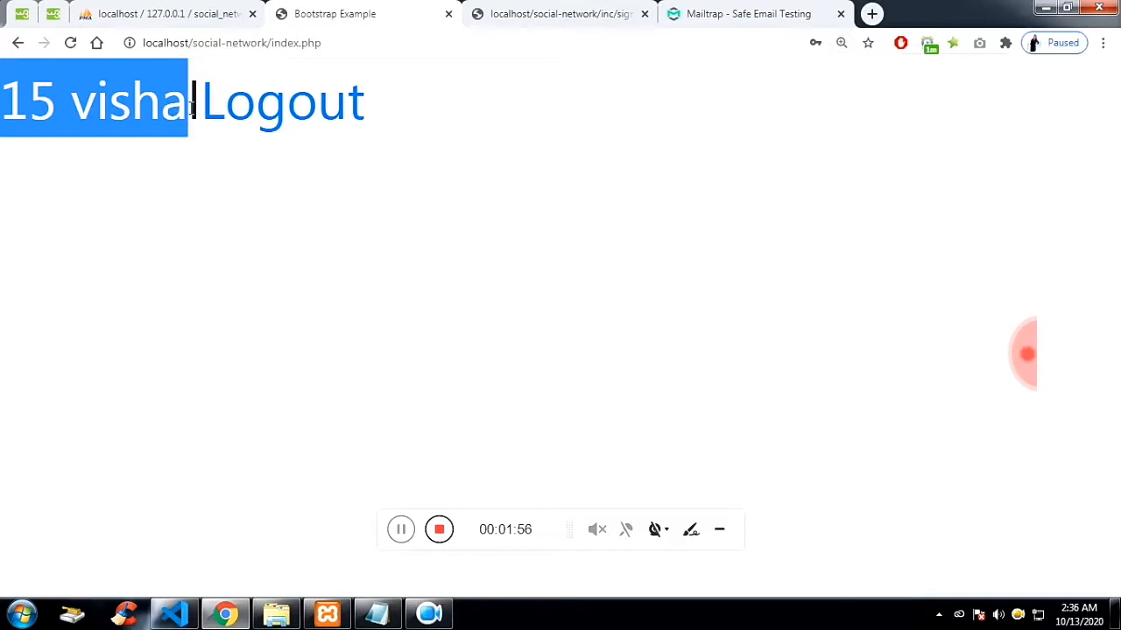
{"action": "left_click", "coordinate": [280, 101]}
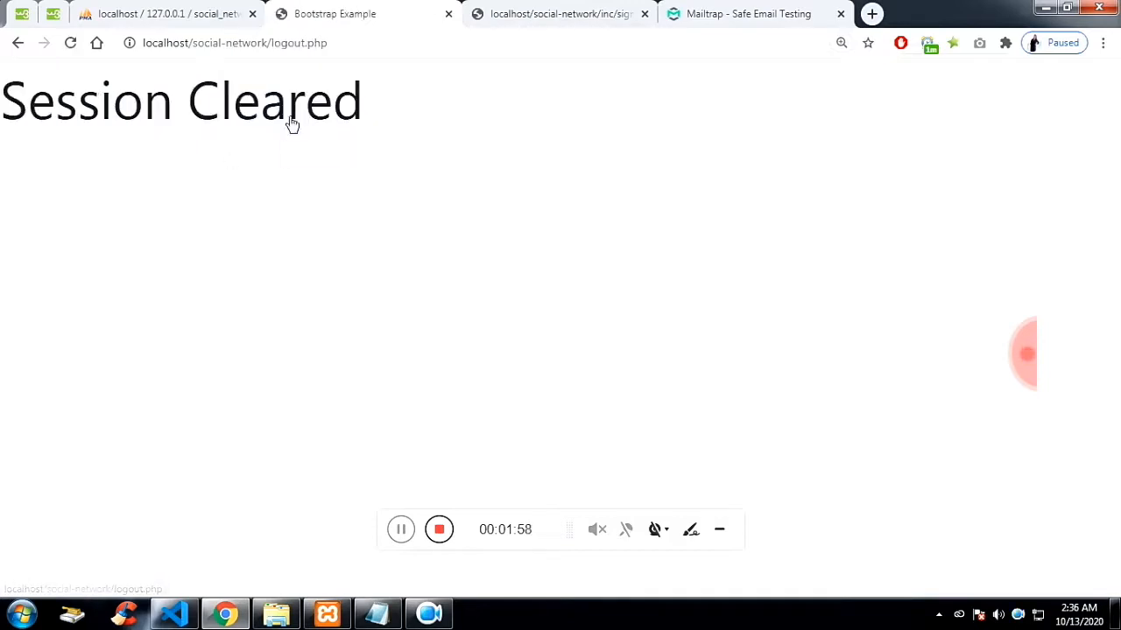
{"action": "mouse_move", "coordinate": [129, 239]}
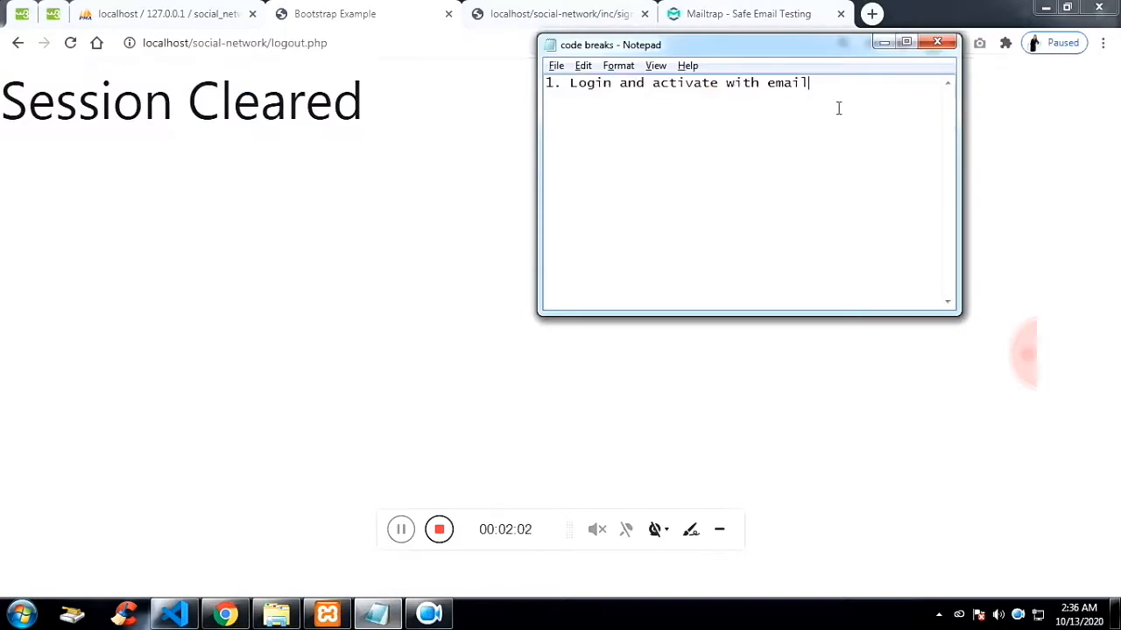
Step: Write the flow line 'signup -> email -> login -> index -> logout' in the code breaks note
{"action": "type", "text": "sign"}
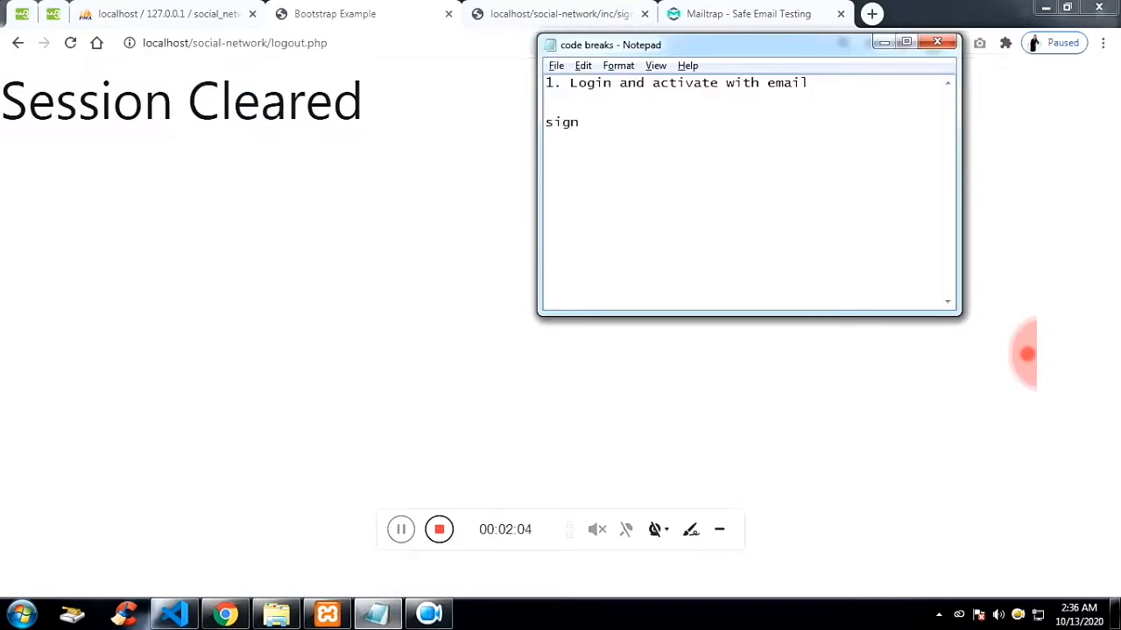
{"action": "type", "text": "up -> email ->"}
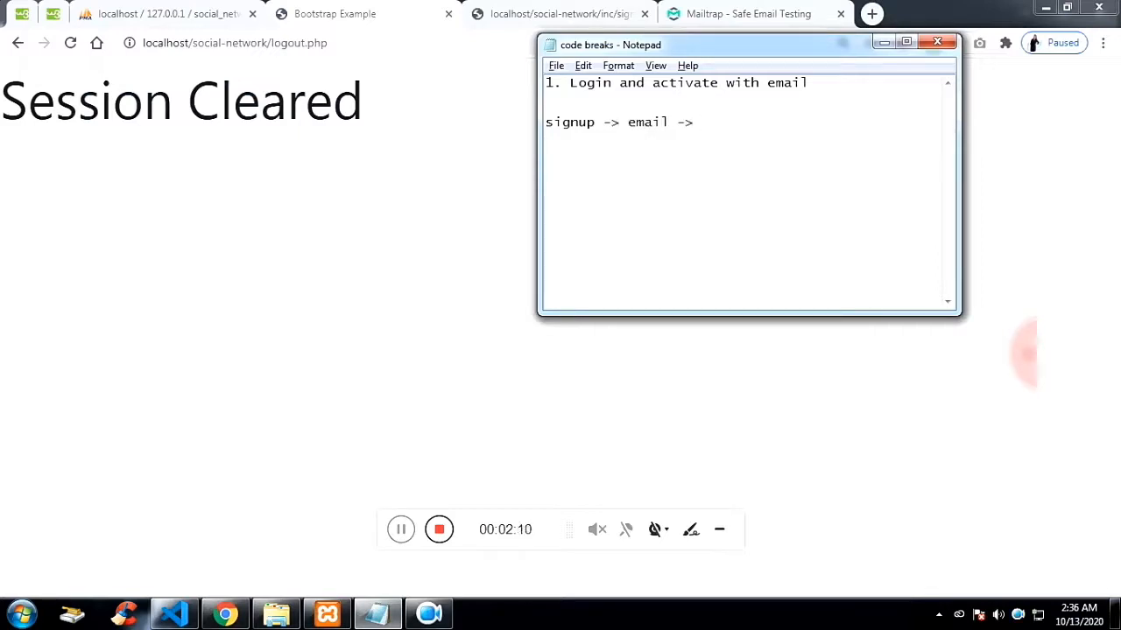
{"action": "type", "text": "login"}
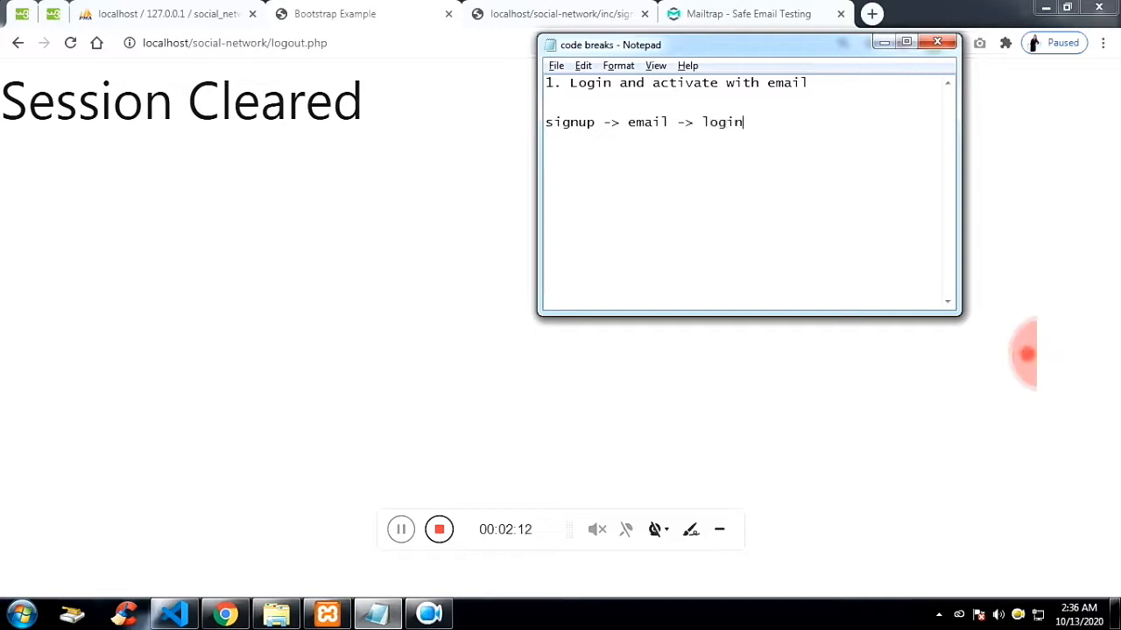
{"action": "type", "text": "-> i"}
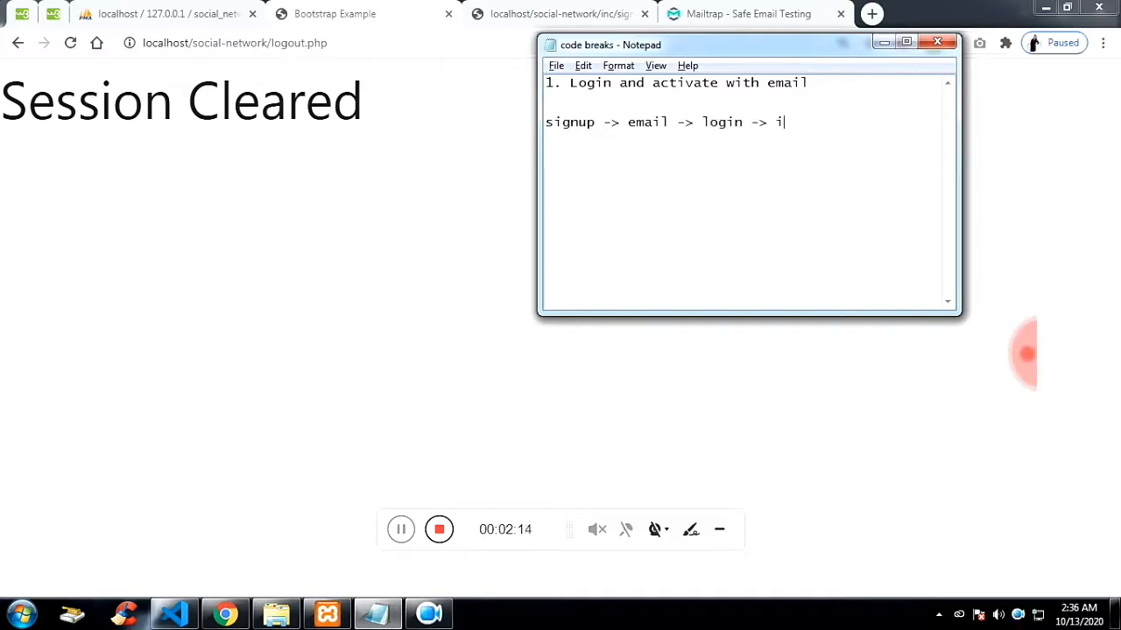
{"action": "type", "text": "ndex ->"}
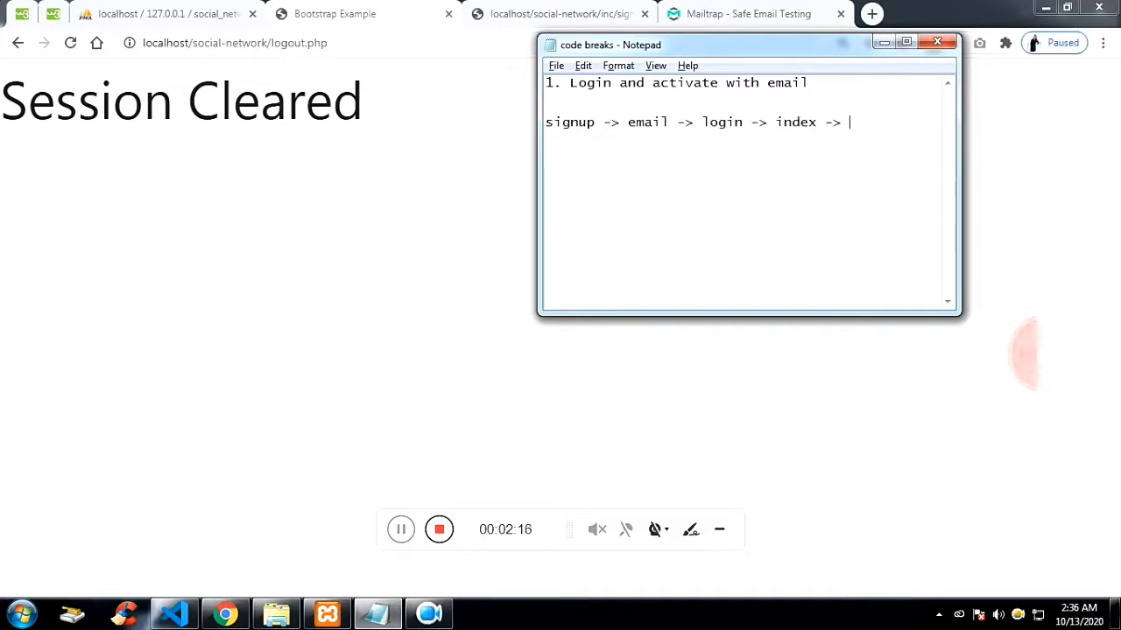
{"action": "type", "text": "logo"}
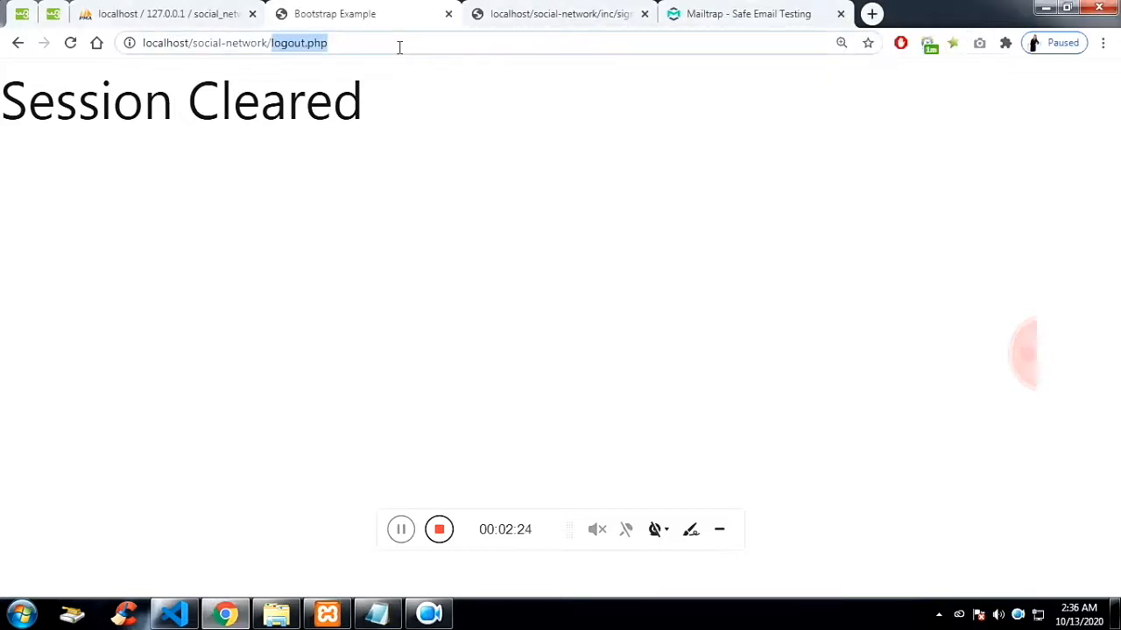
Step: Load localhost/social-network/signup.php in Chrome, then return to VS Code
{"action": "type", "text": "signup.php"}
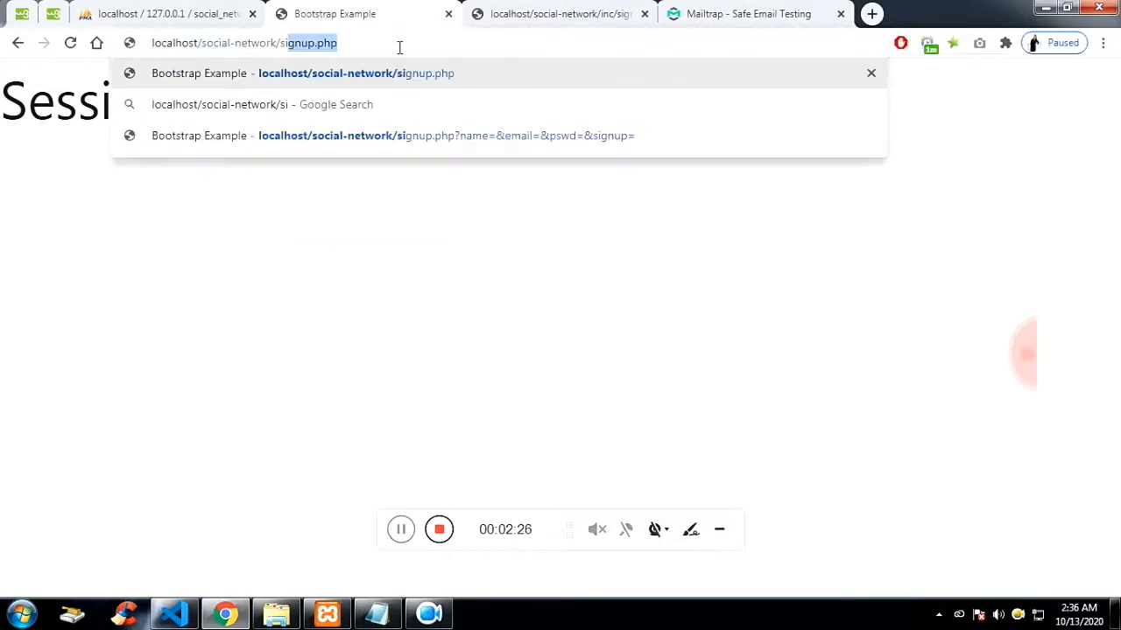
{"action": "key", "text": "Backspace"}
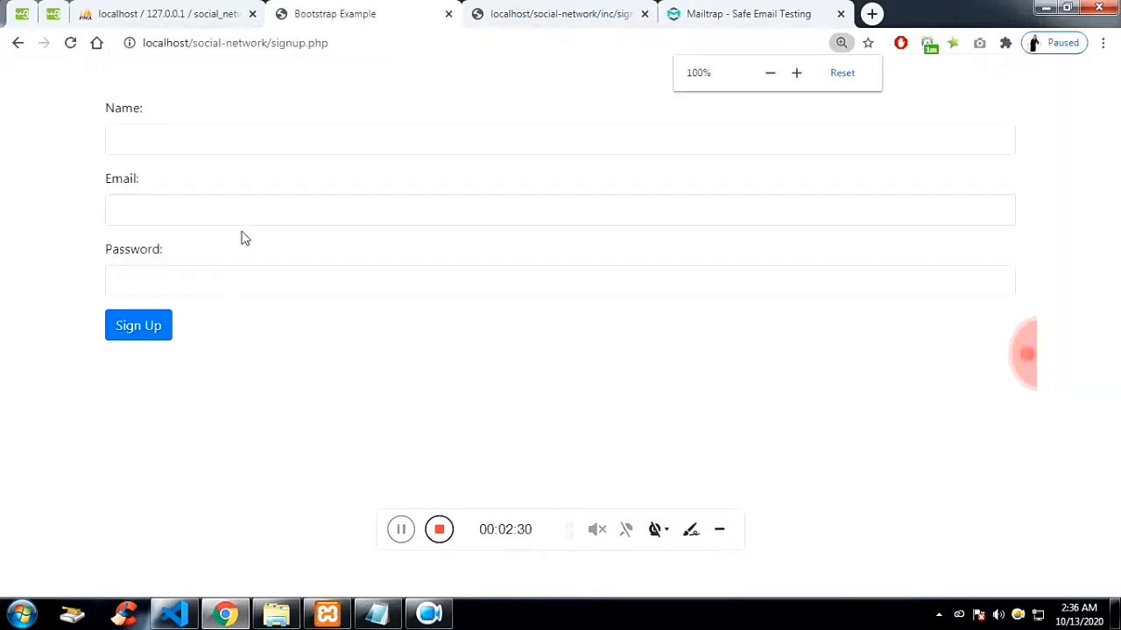
{"action": "left_click", "coordinate": [173, 613]}
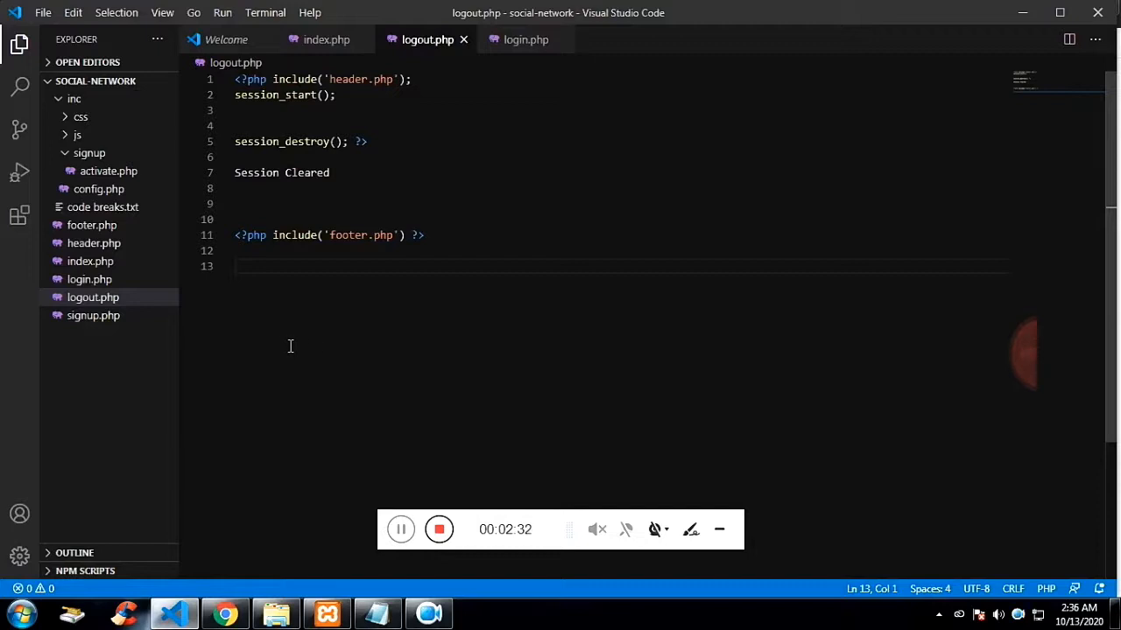
Step: Open signup.php and review its form markup and empty-field validation code
{"action": "left_click", "coordinate": [93, 315]}
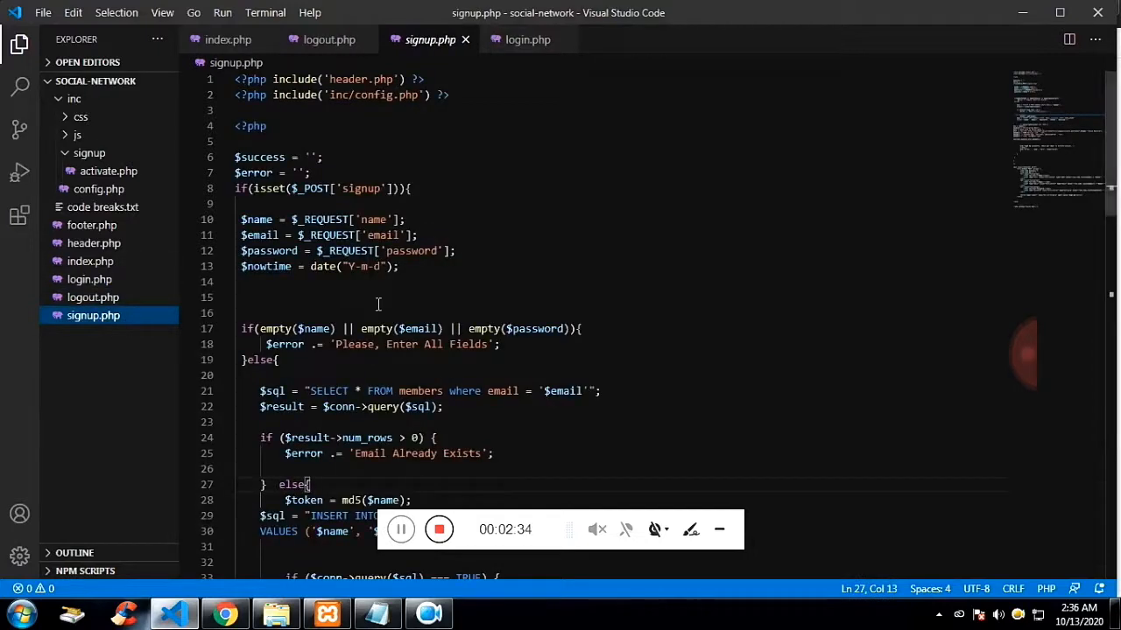
{"action": "scroll", "scroll_direction": "down", "scroll_amount": 3}
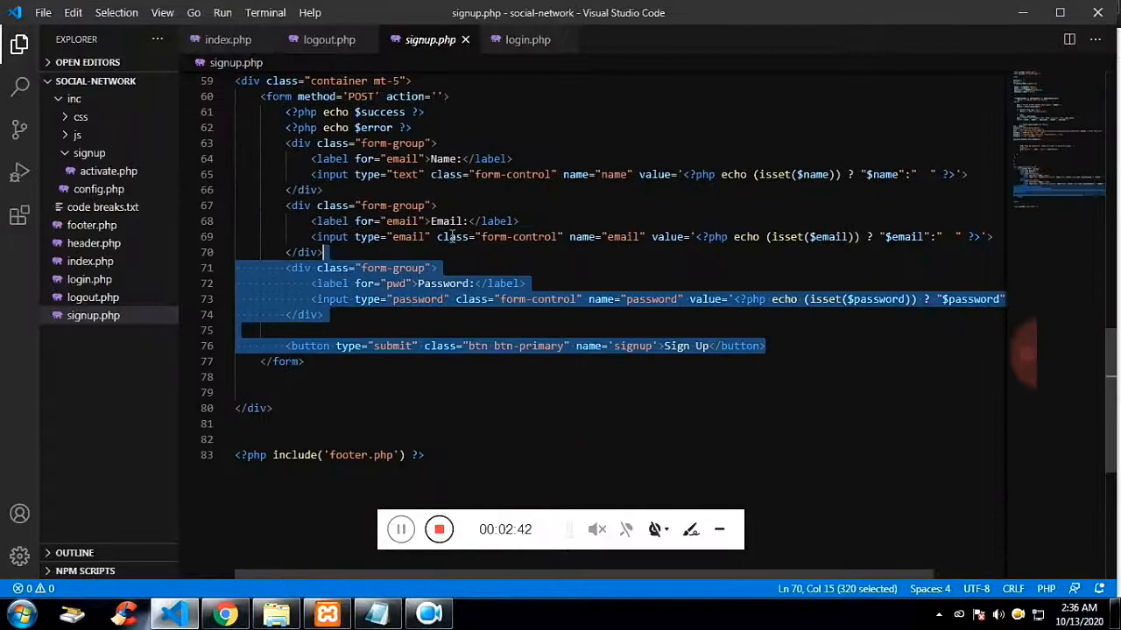
{"action": "double_click", "coordinate": [632, 346]}
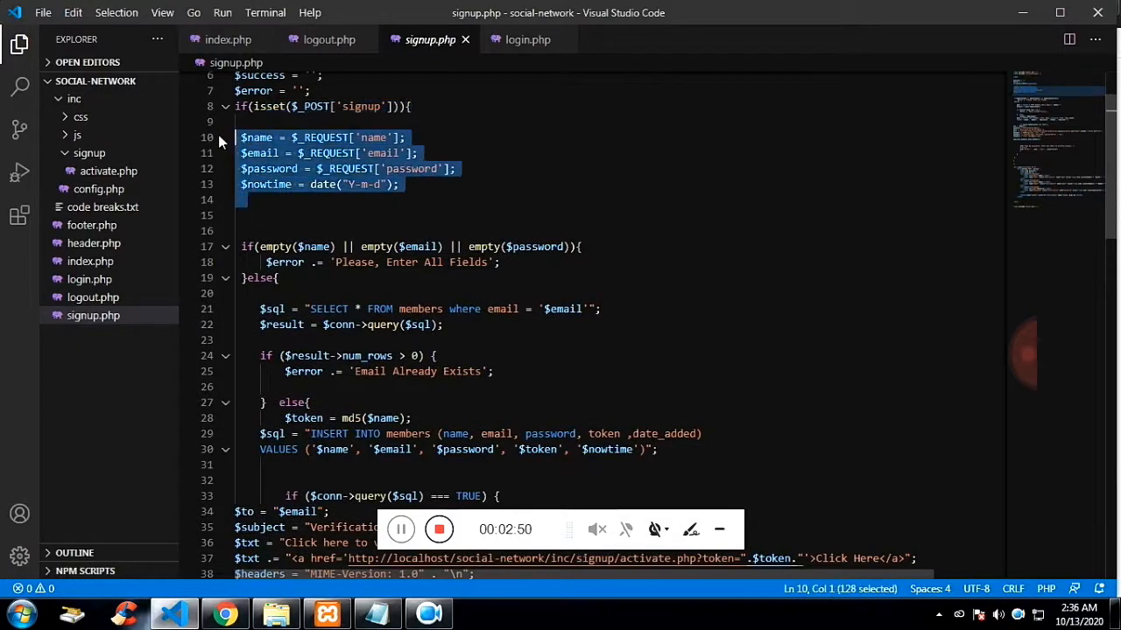
{"action": "scroll", "scroll_direction": "down", "scroll_amount": 3}
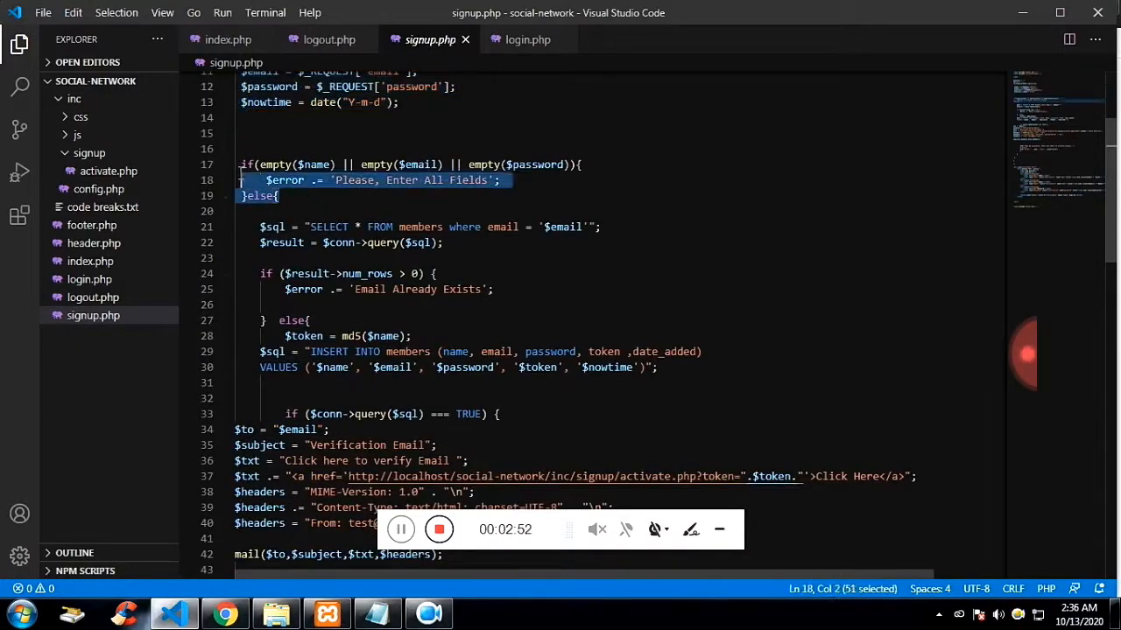
{"action": "scroll", "scroll_direction": "down", "scroll_amount": 3}
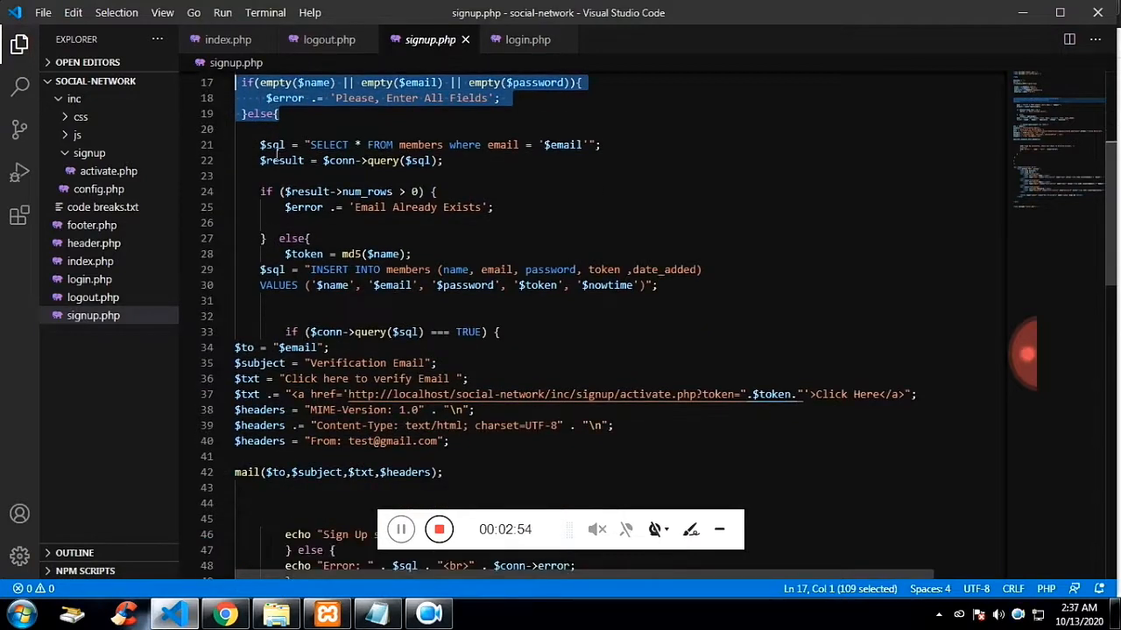
{"action": "mouse_move", "coordinate": [321, 130]}
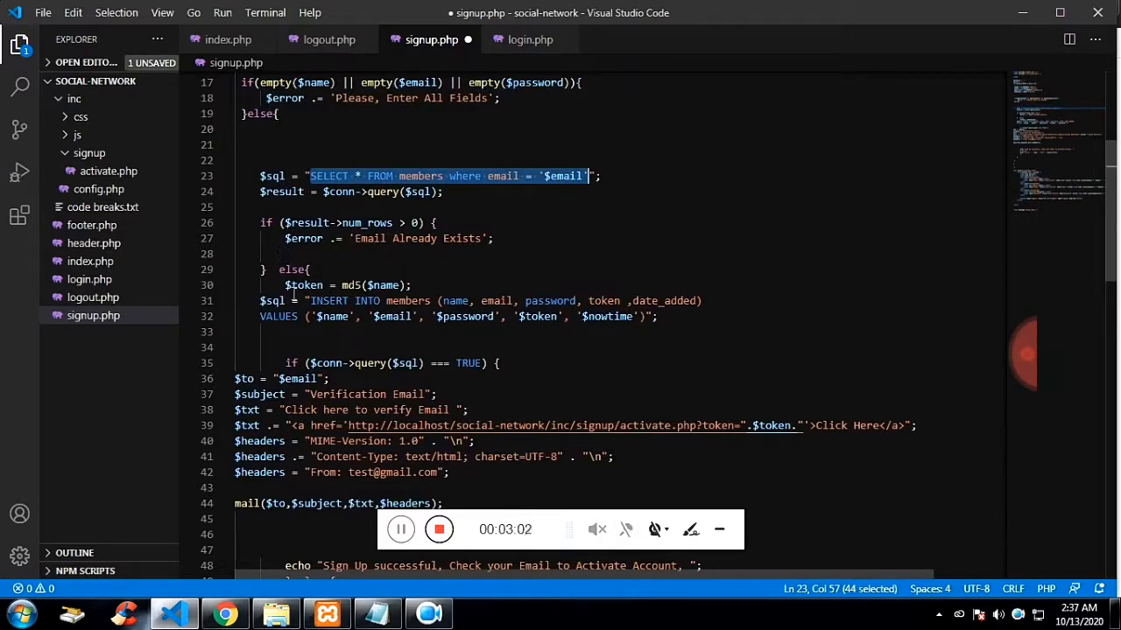
Step: Add comments '// if email not unique' and '// after insertion send the mail and token' in signup.php
{"action": "type", "text": "if"}
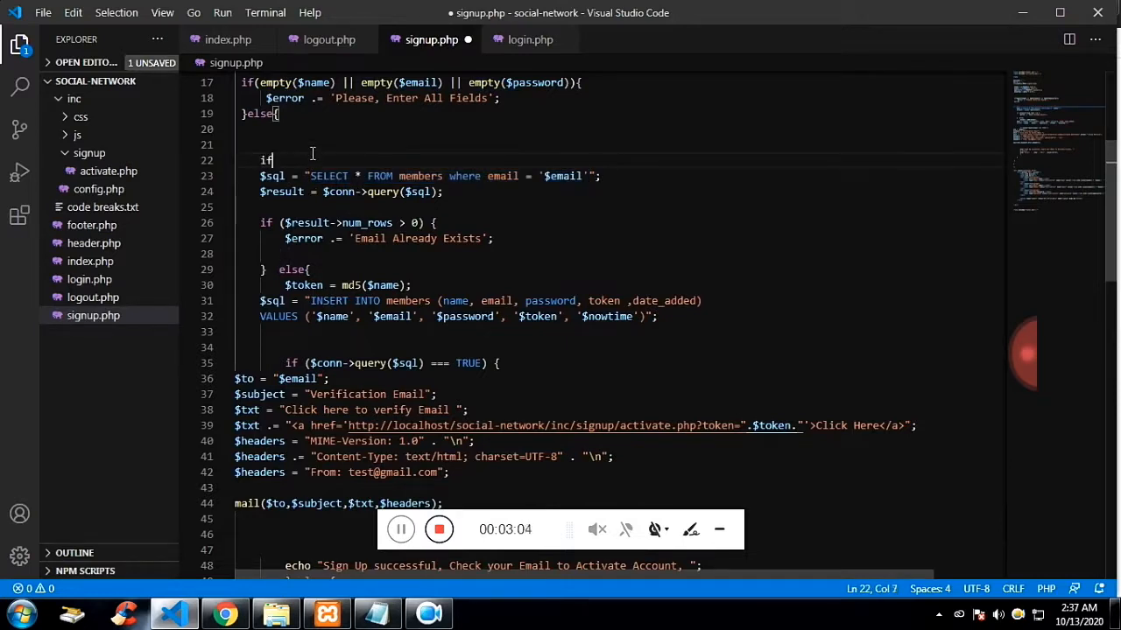
{"action": "type", "text": "\" \""}
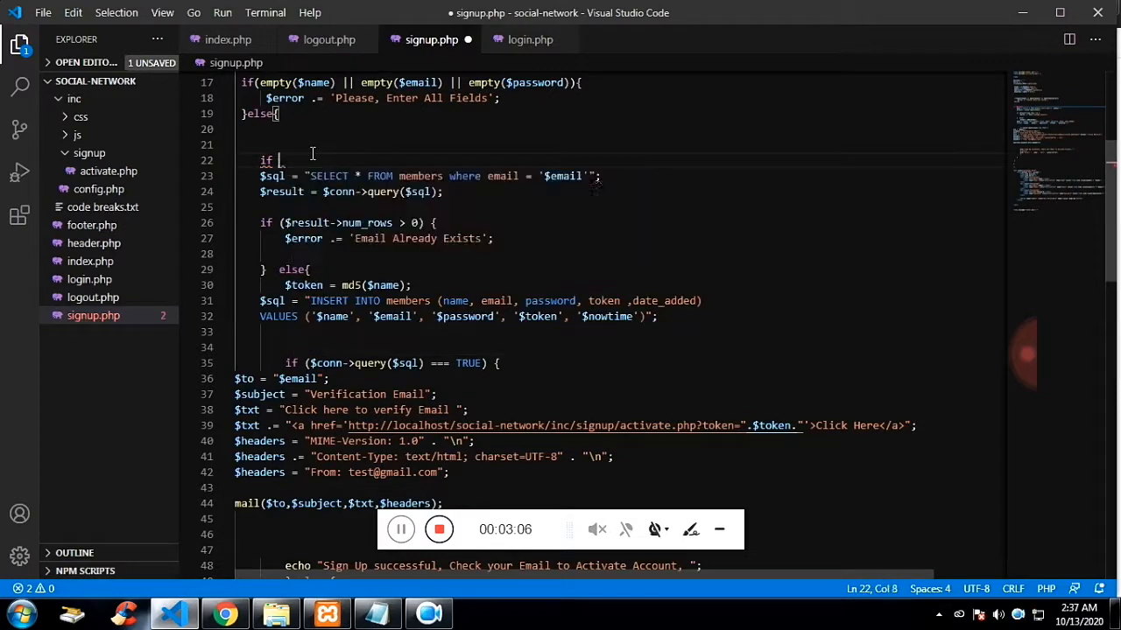
{"action": "type", "text": "email not un"}
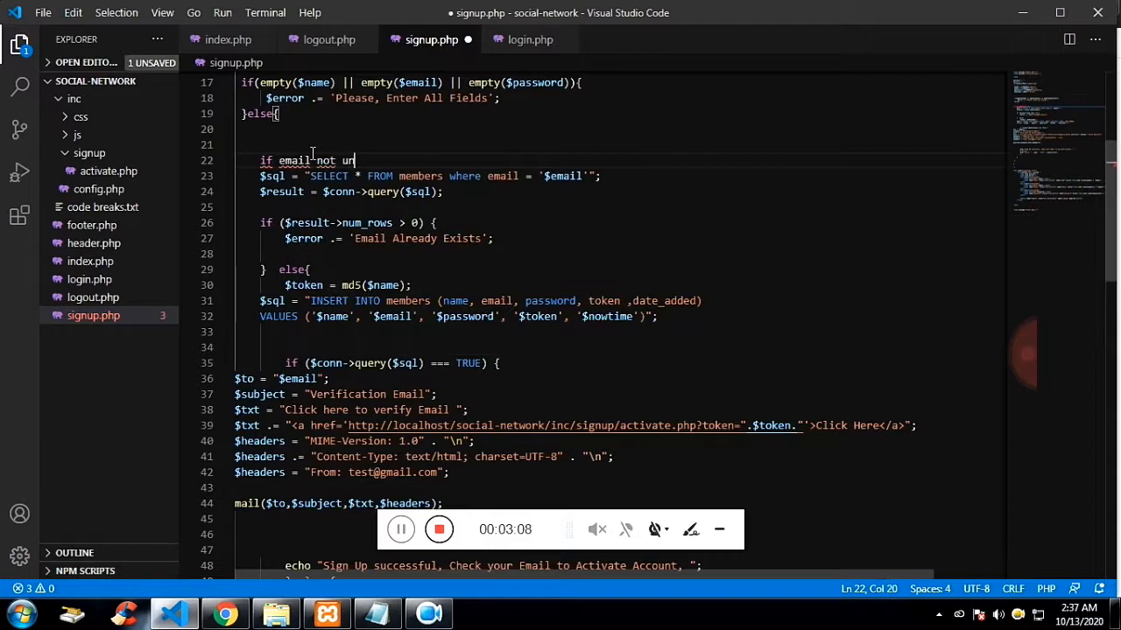
{"action": "type", "text": "ique"}
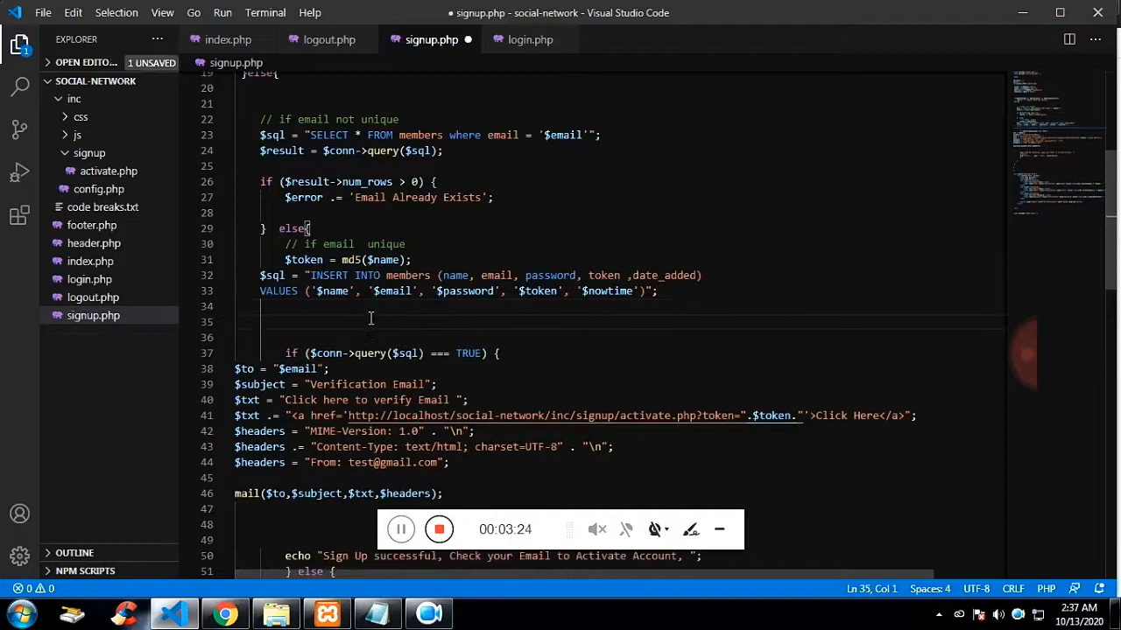
{"action": "type", "text": "after insertion send the mail and token"}
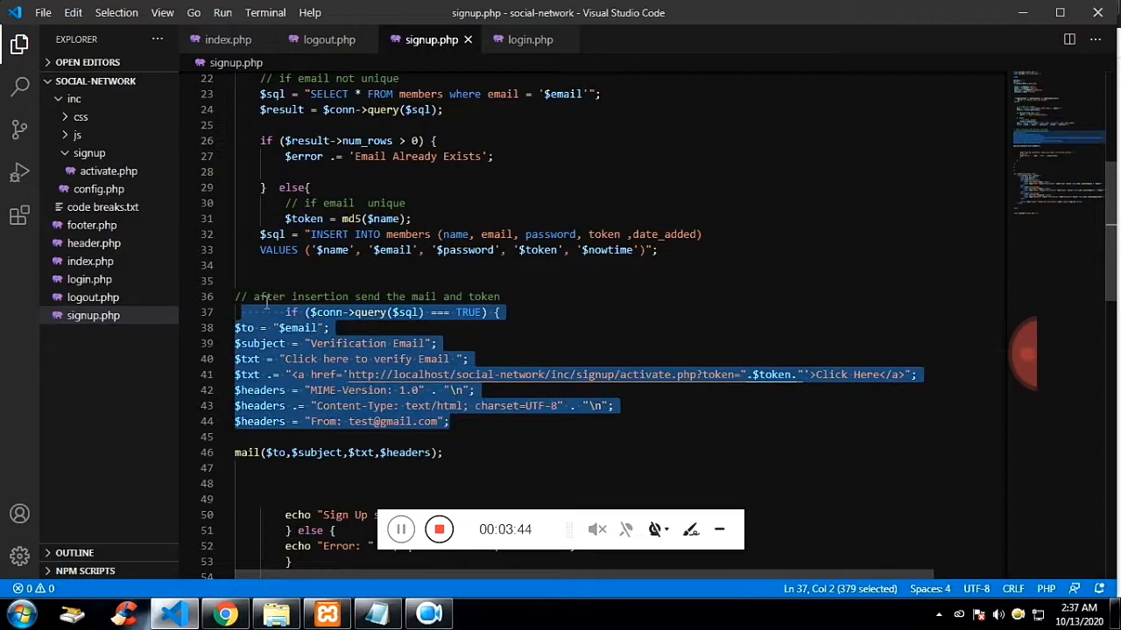
Step: Scroll to the activate.php link in the mail text, then switch to the Mailtrap tab
{"action": "scroll", "scroll_direction": "down", "scroll_amount": 3}
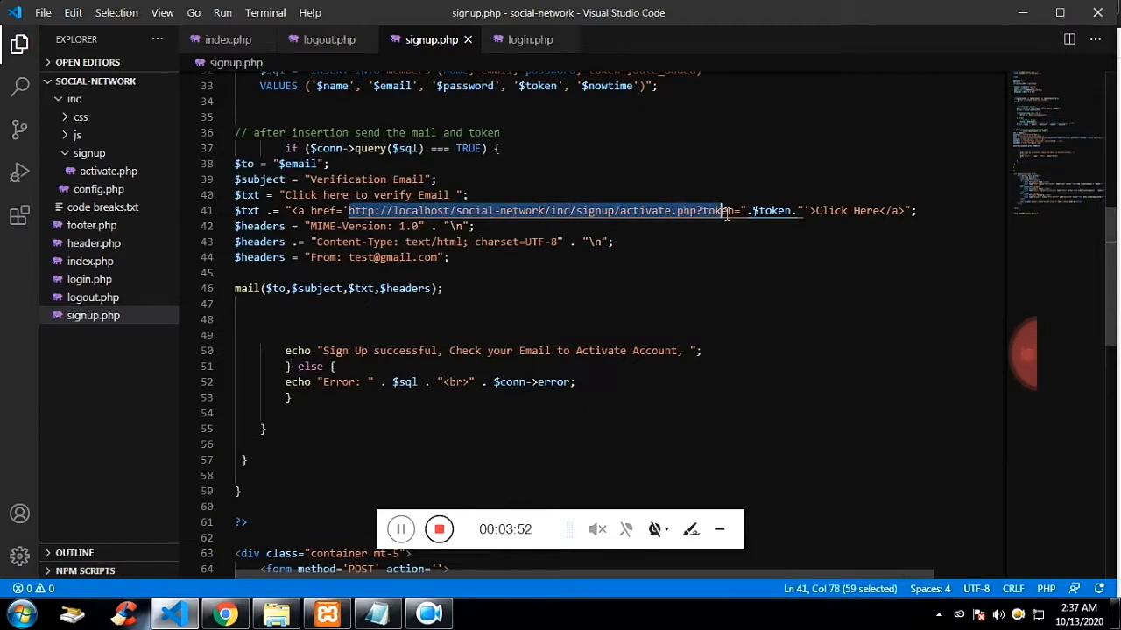
{"action": "left_click", "coordinate": [749, 13]}
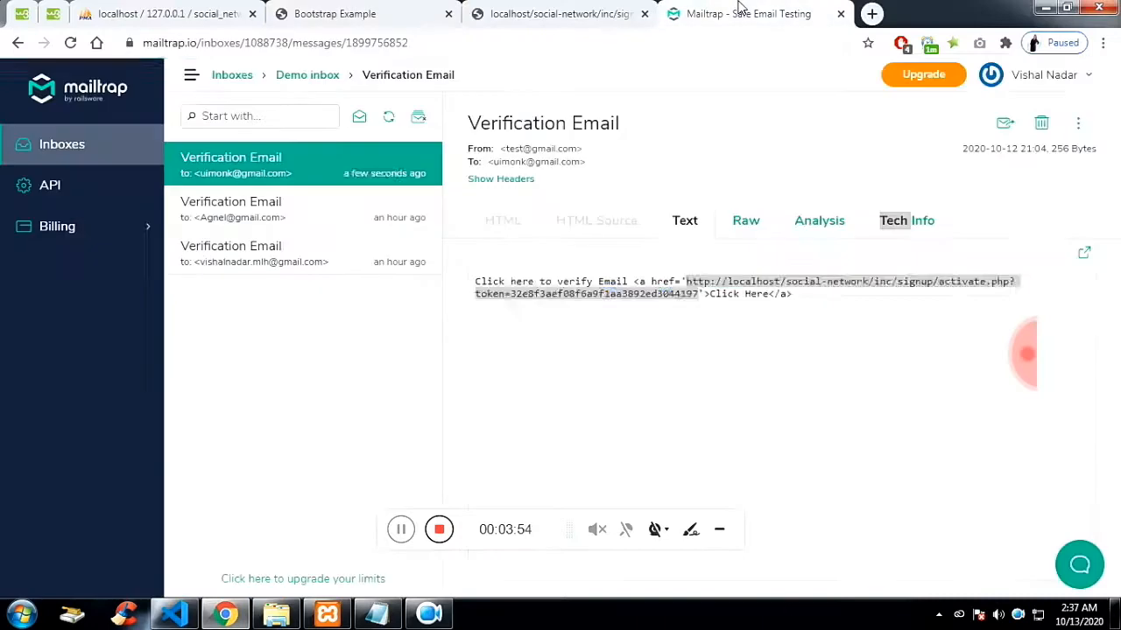
Step: Select the activate.php link with its token in the Mailtrap email, then return to signup.php
{"action": "left_click_drag", "start_coordinate": [476, 281], "coordinate": [671, 281]}
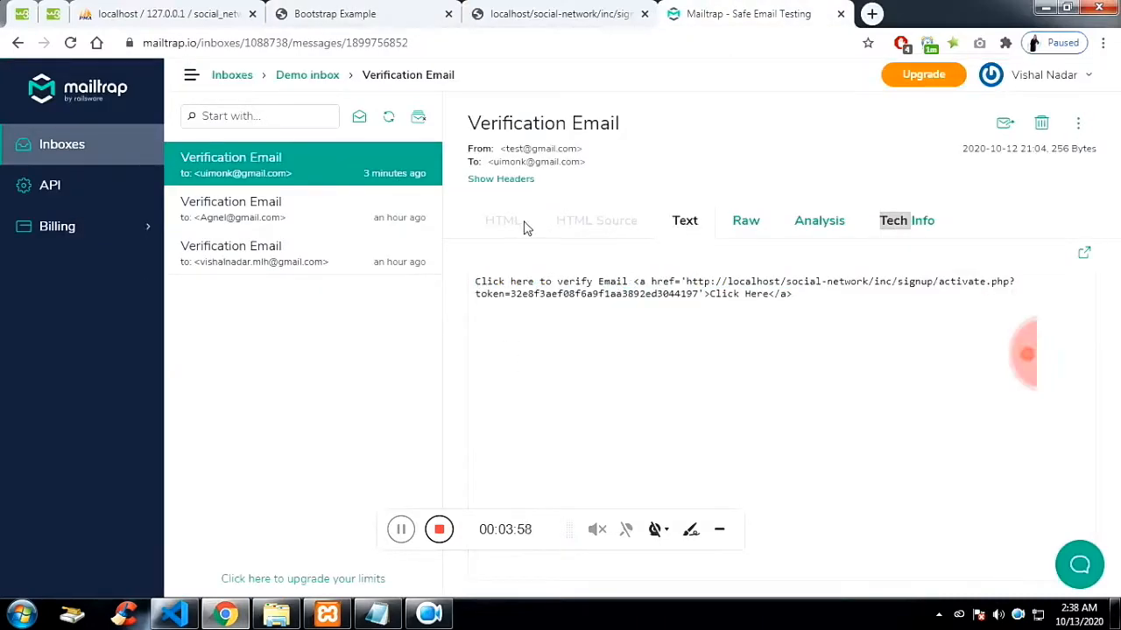
{"action": "left_click_drag", "start_coordinate": [687, 281], "coordinate": [696, 293]}
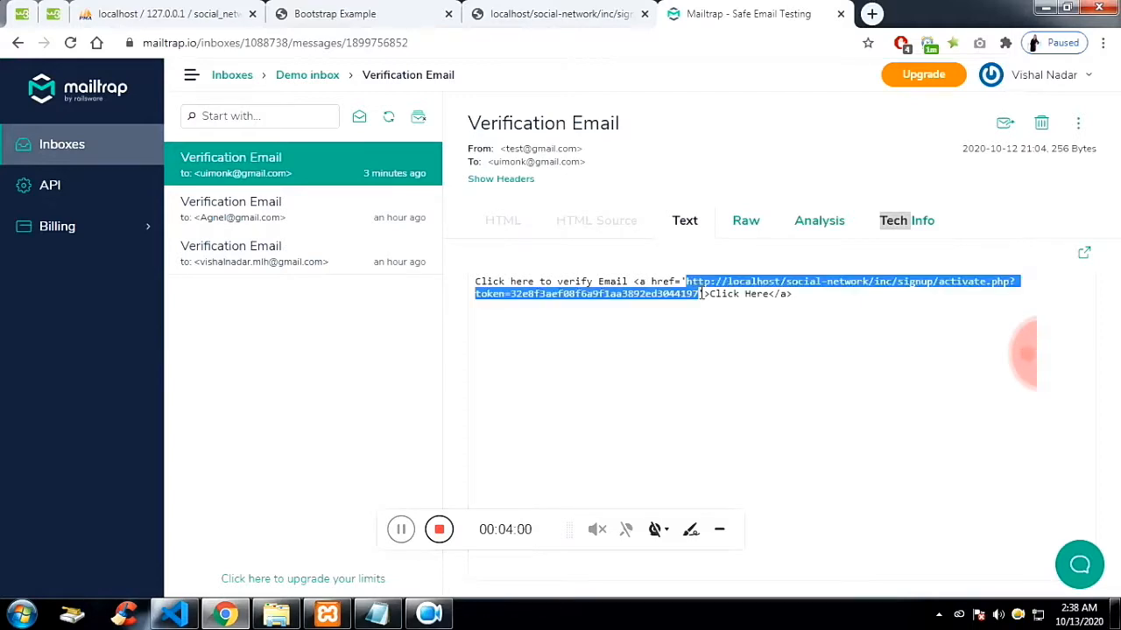
{"action": "left_click", "coordinate": [173, 612]}
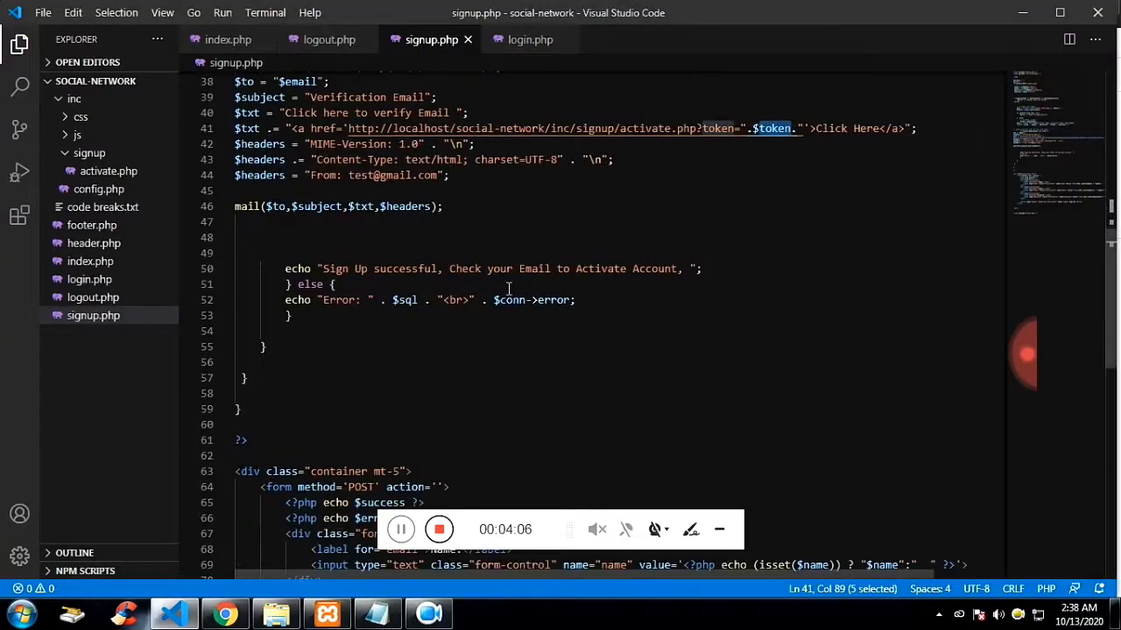
Step: Review the flow note, mark its login step, and bring login.php up in the editor
{"action": "left_click", "coordinate": [377, 613]}
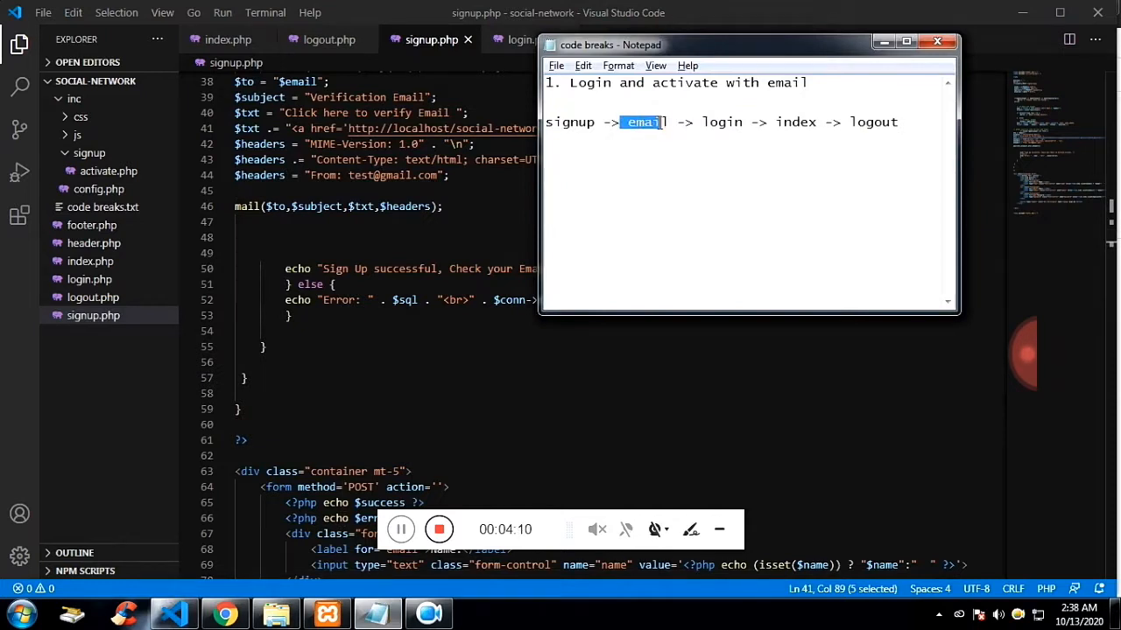
{"action": "double_click", "coordinate": [719, 122]}
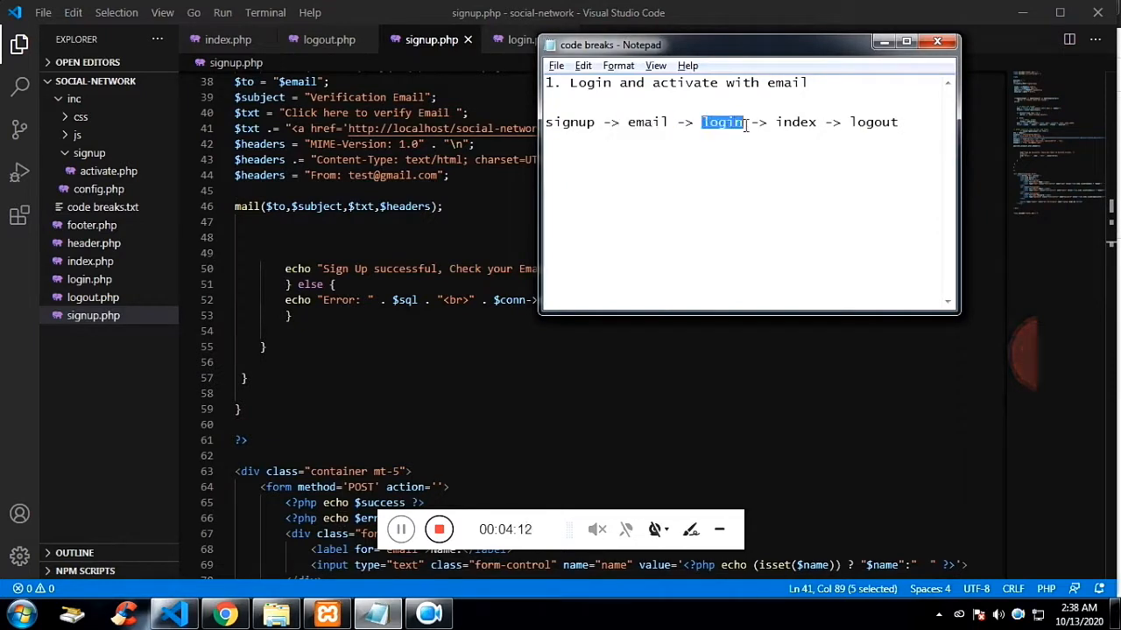
{"action": "left_click", "coordinate": [90, 278]}
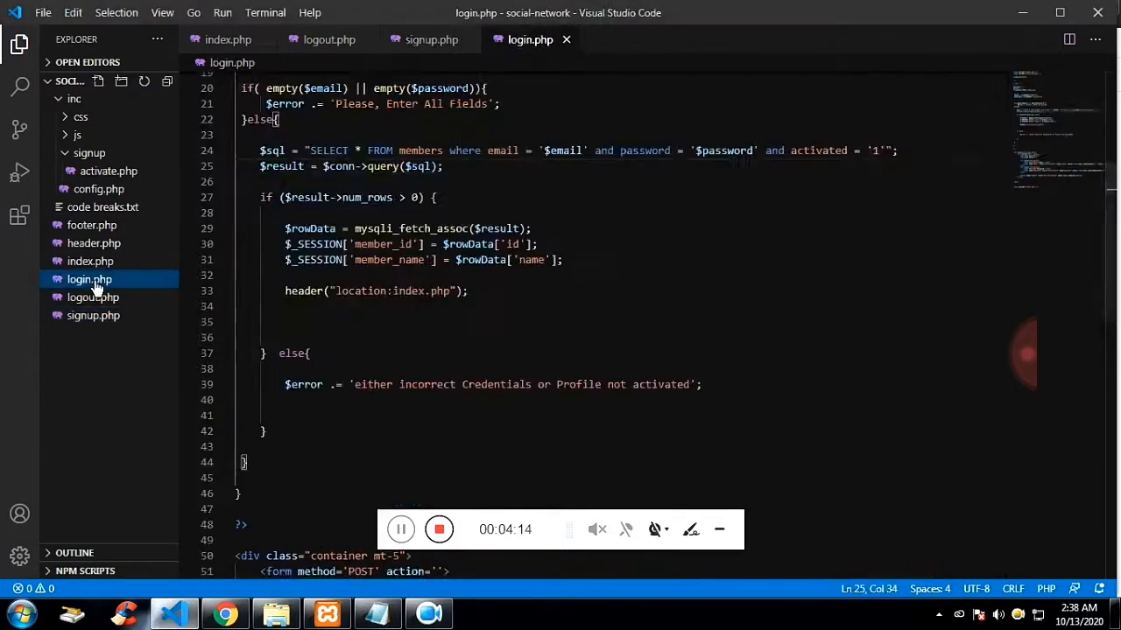
{"action": "scroll", "scroll_direction": "down", "scroll_amount": 3}
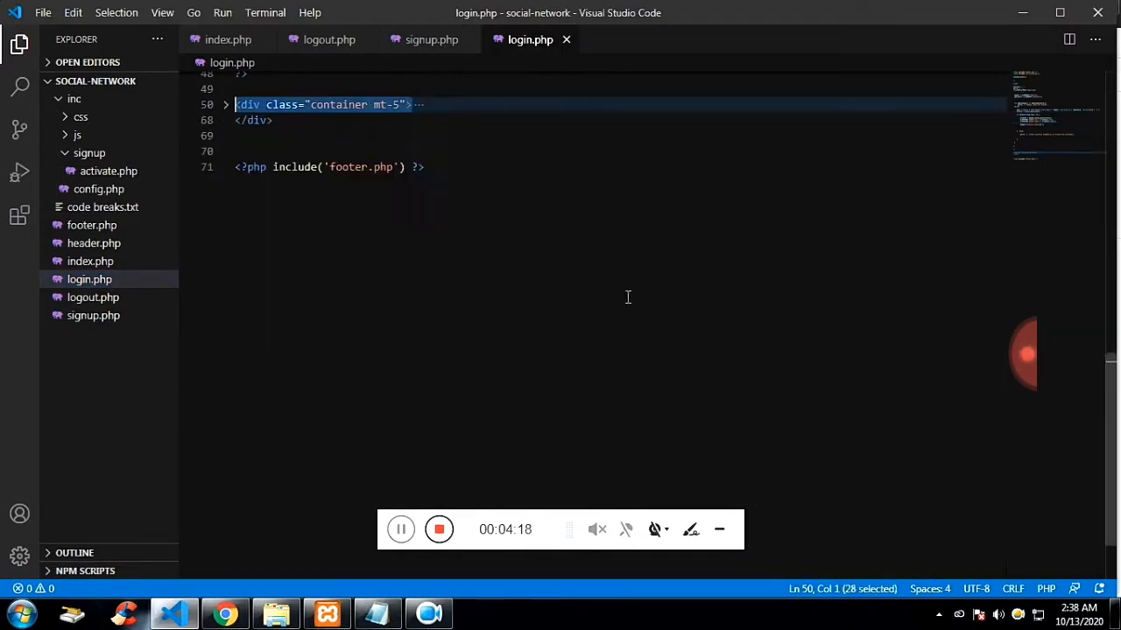
{"action": "left_click", "coordinate": [225, 105]}
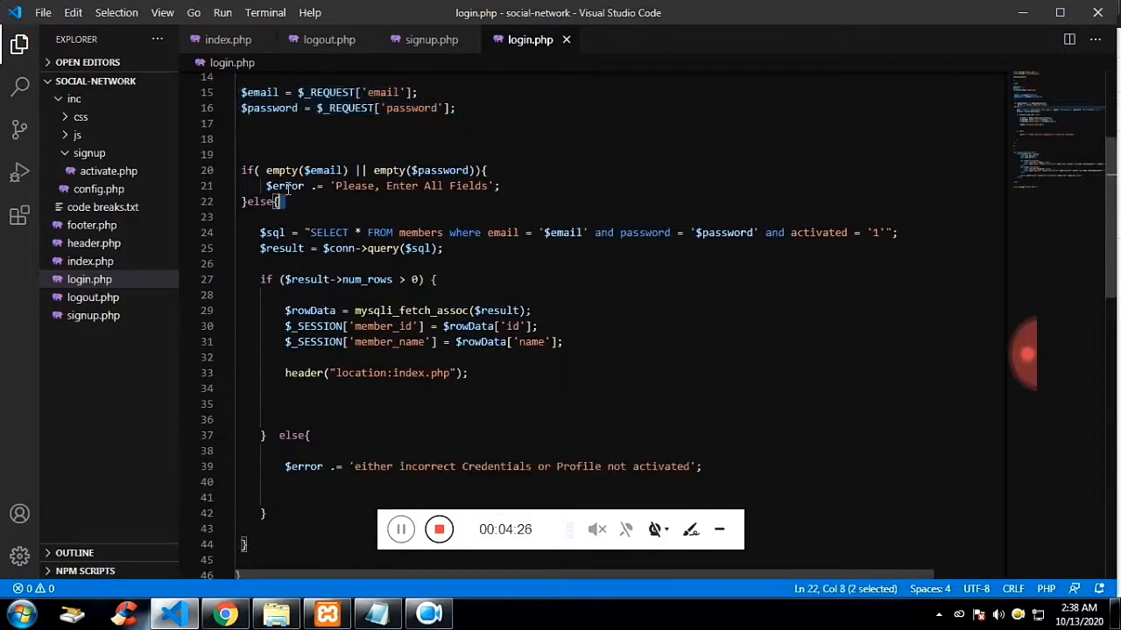
Step: Comment above the num_rows check: '// if credentials matched and account is activated create session'
{"action": "key", "text": "enter"}
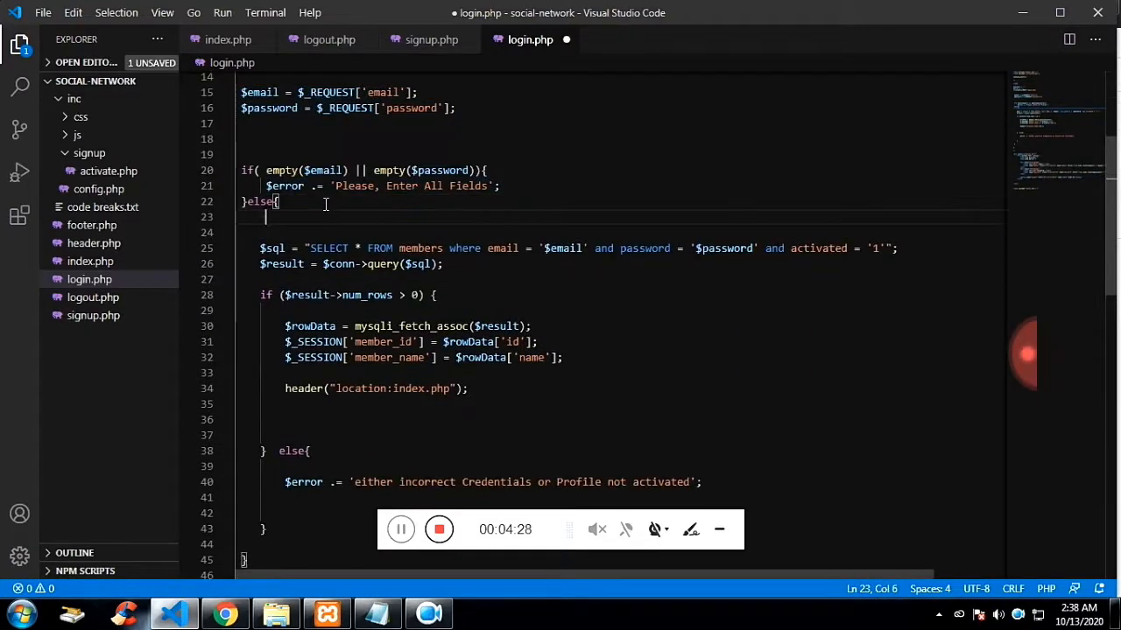
{"action": "type", "text": "if b"}
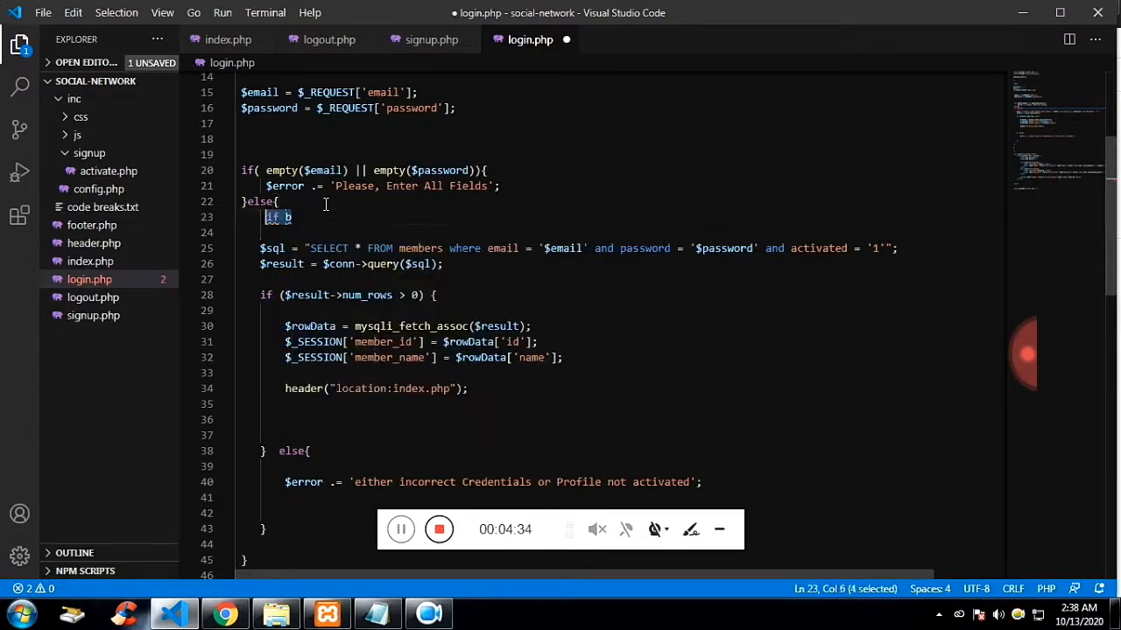
{"action": "key", "text": "Delete"}
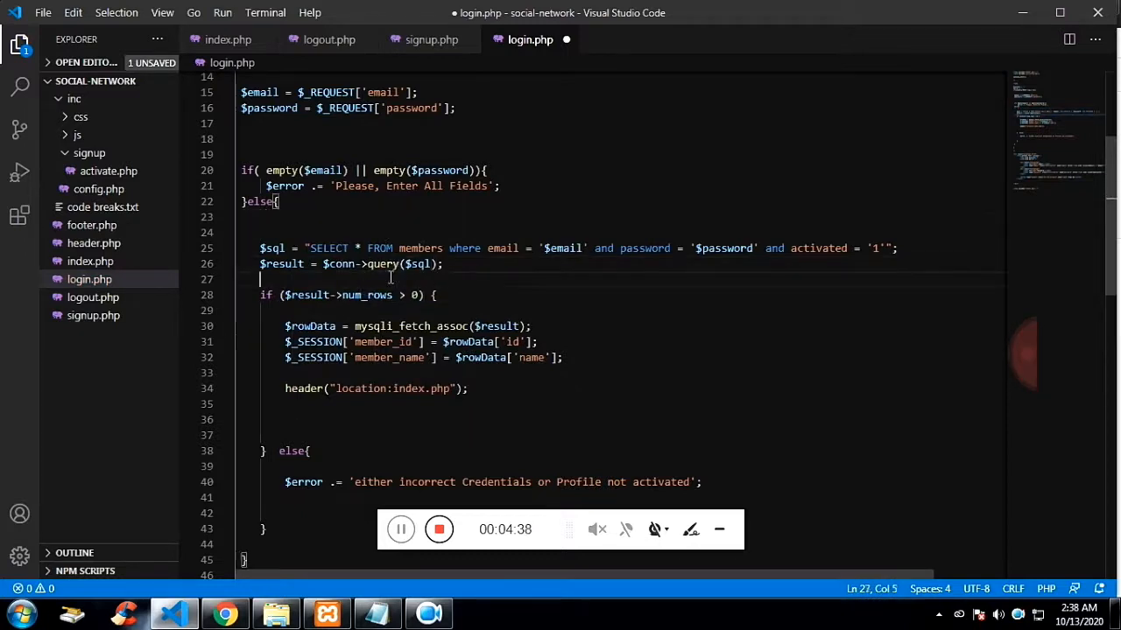
{"action": "type", "text": "if"}
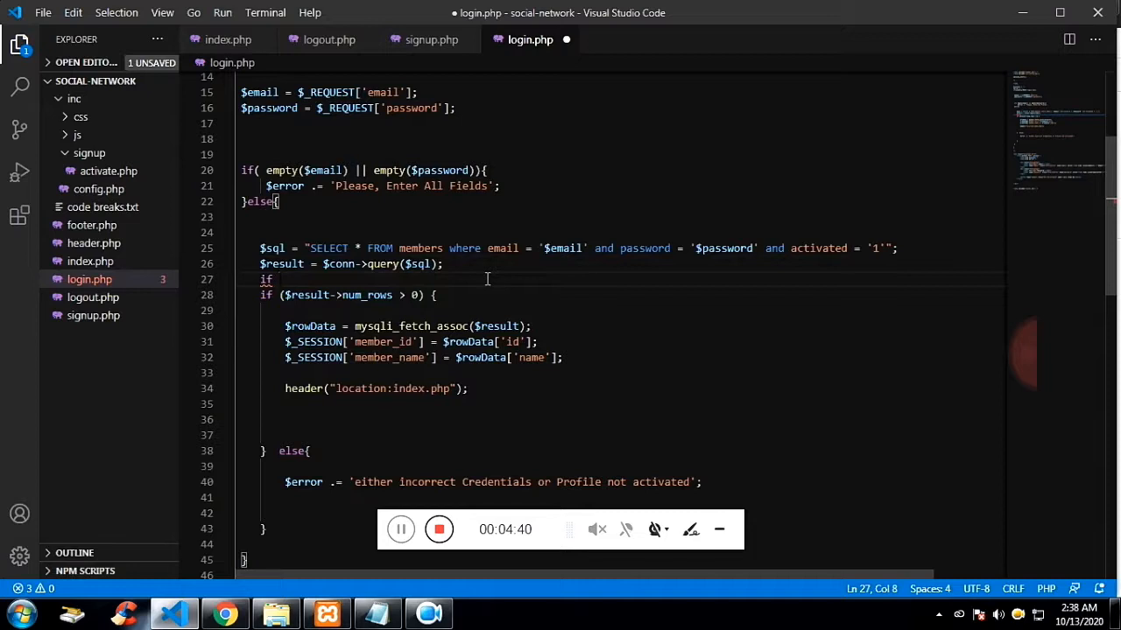
{"action": "type", "text": "credentials matched and"}
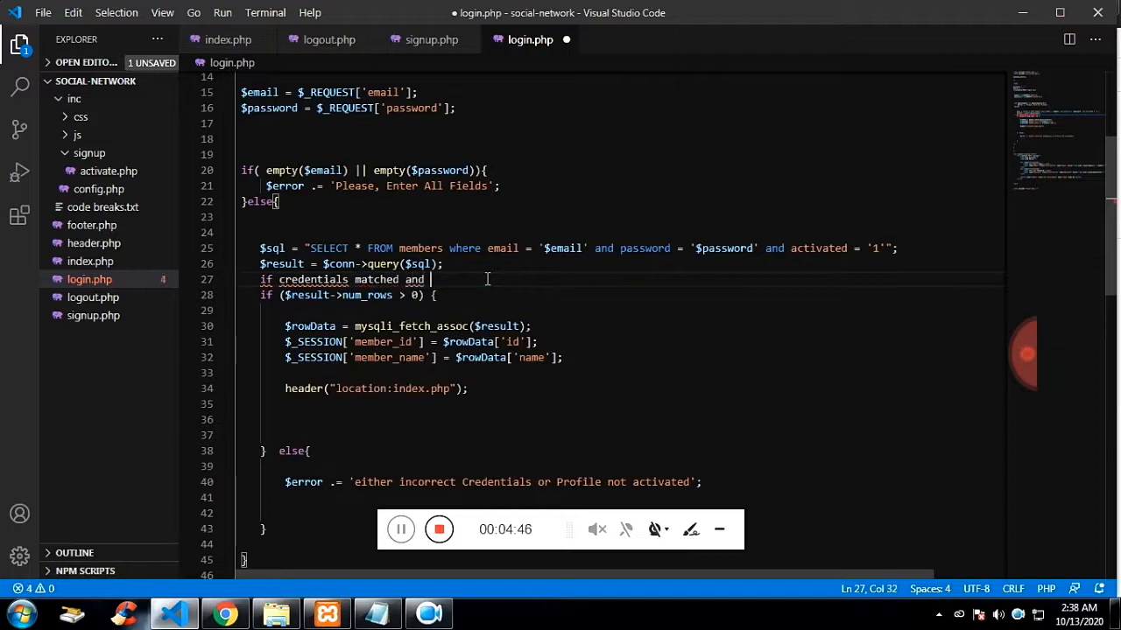
{"action": "type", "text": "ac"}
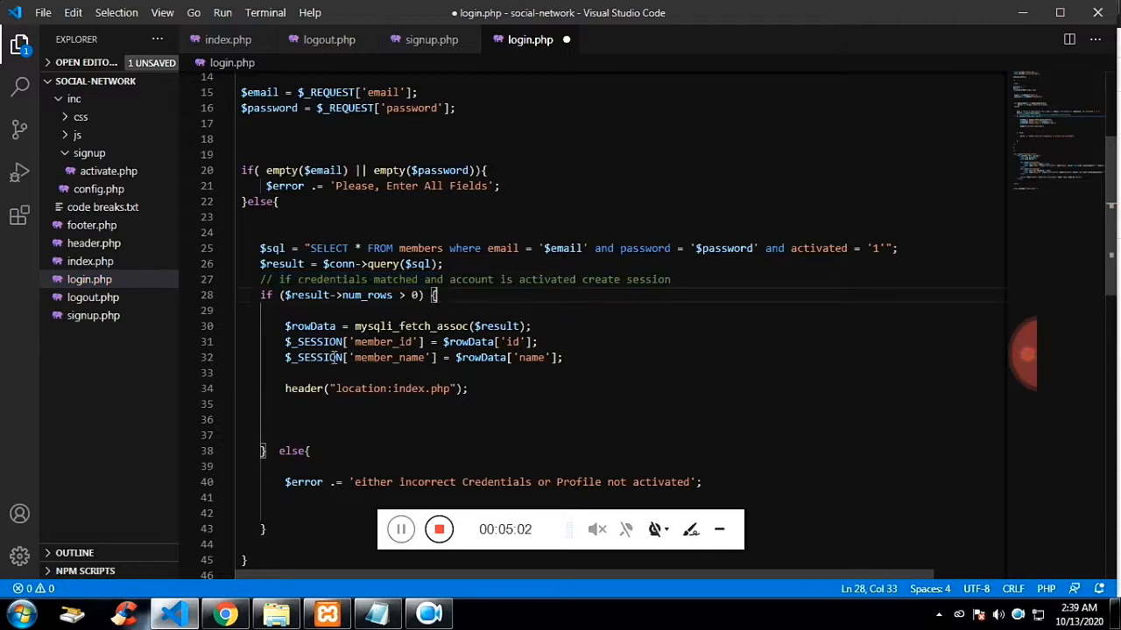
Step: Glance over logout.php's session code, then switch to the browser to test logging in
{"action": "left_click", "coordinate": [477, 403]}
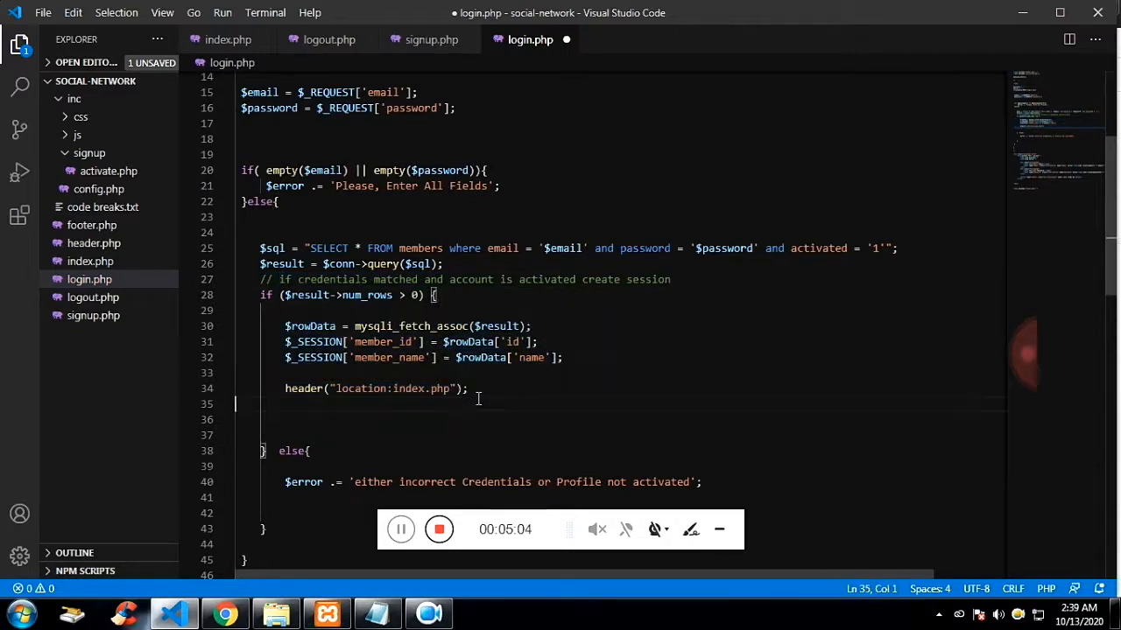
{"action": "left_click_drag", "start_coordinate": [284, 387], "coordinate": [468, 388]}
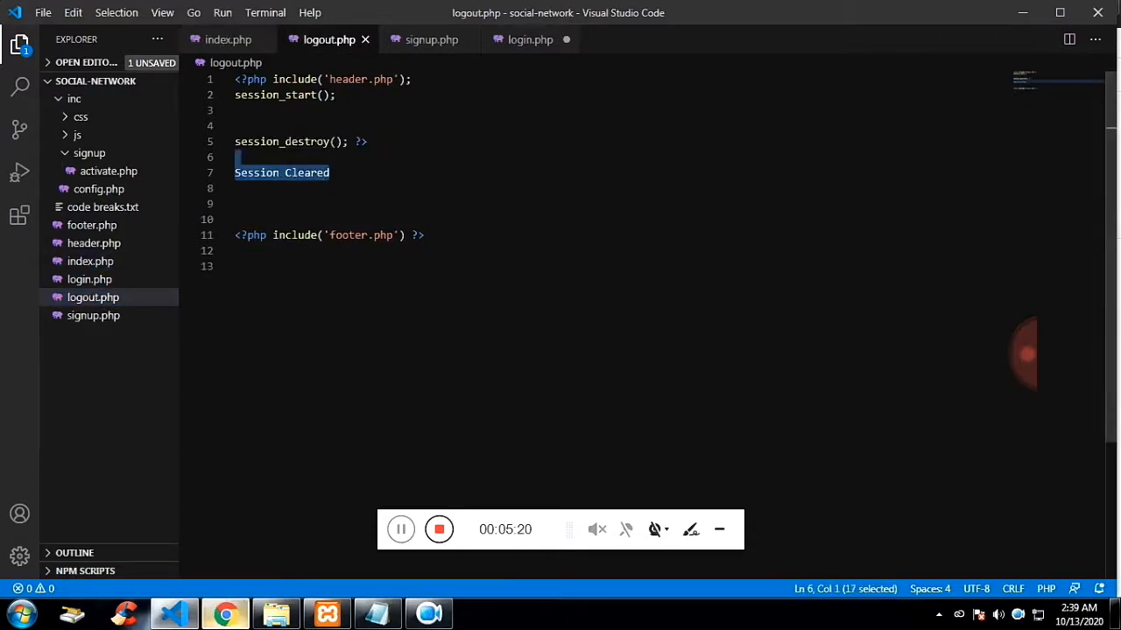
{"action": "left_click", "coordinate": [224, 613]}
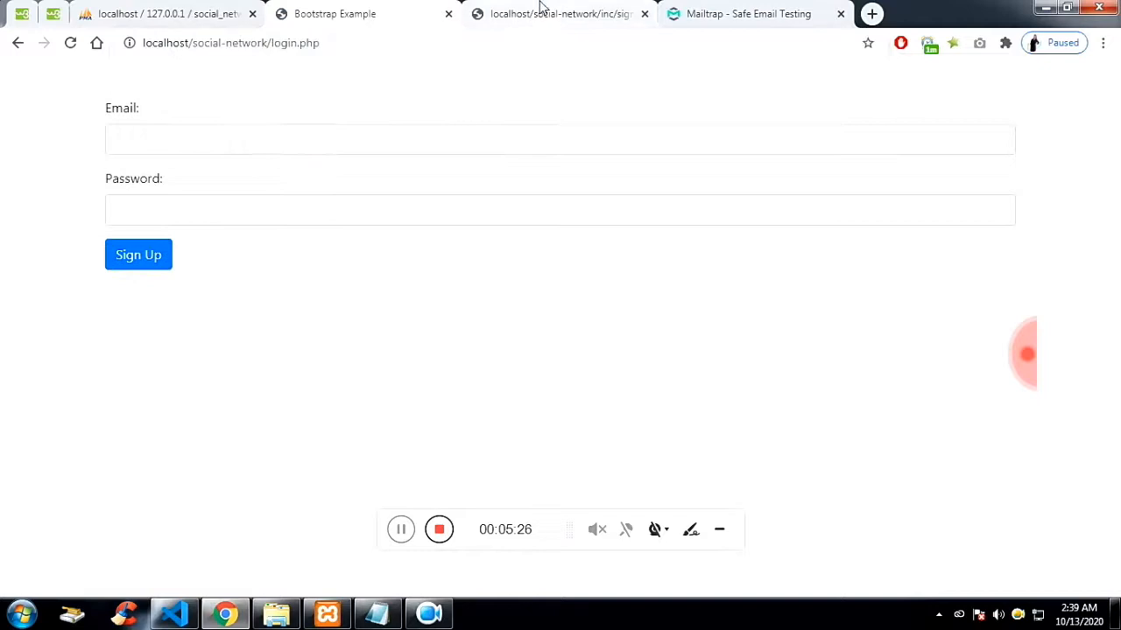
{"action": "left_click", "coordinate": [167, 13]}
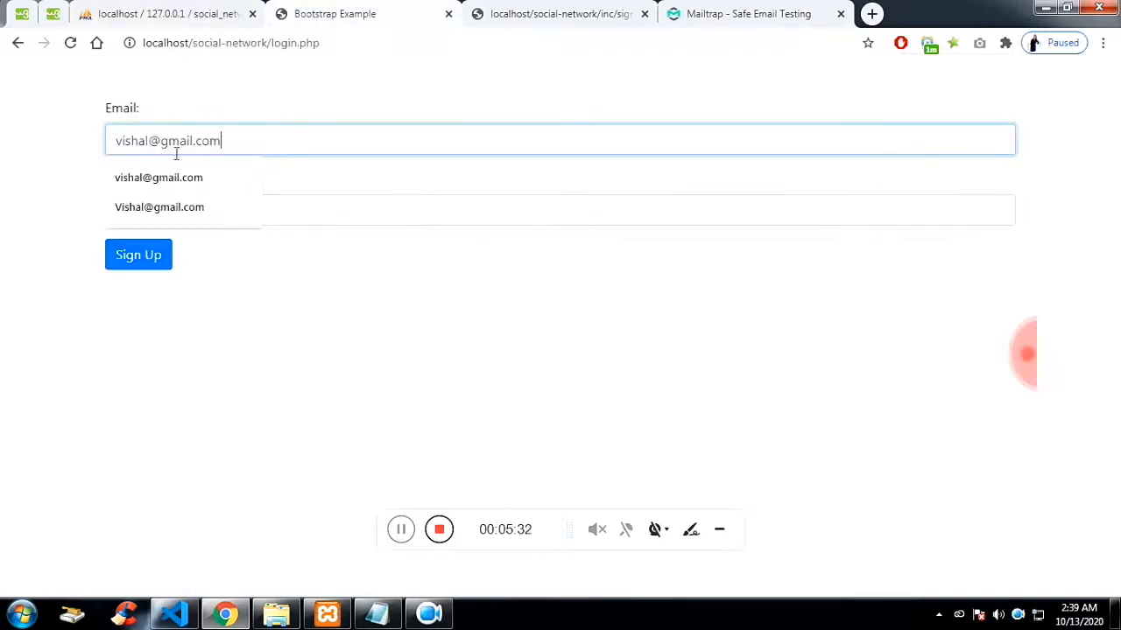
{"action": "left_click", "coordinate": [162, 13]}
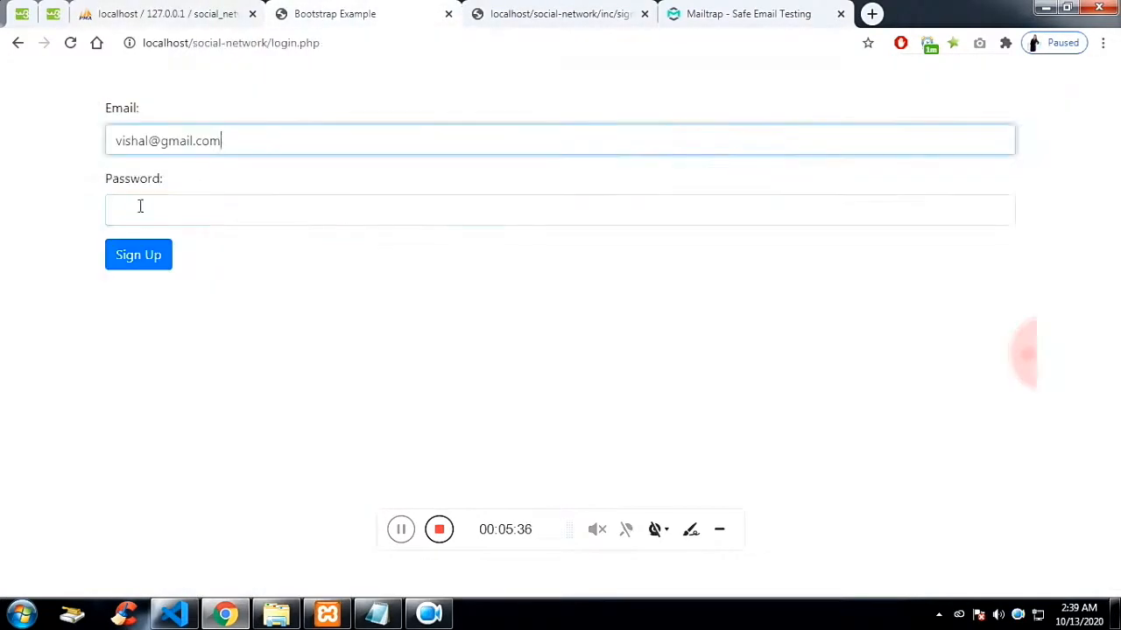
{"action": "left_click", "coordinate": [138, 255]}
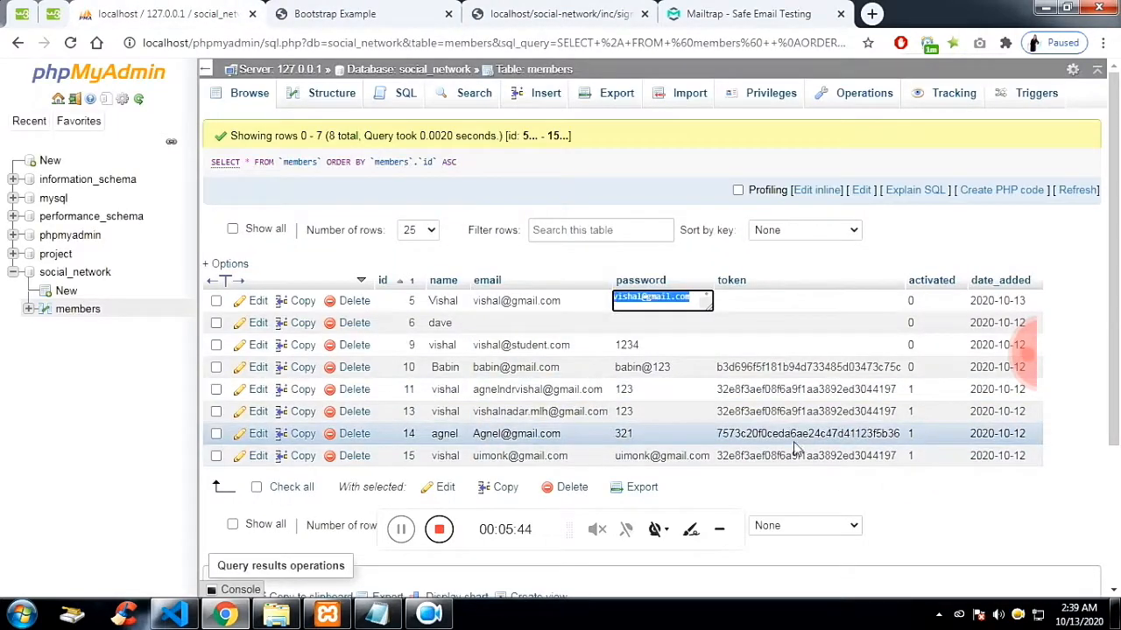
Step: Select the activated member's stored password in the members table to log in with it
{"action": "double_click", "coordinate": [445, 412]}
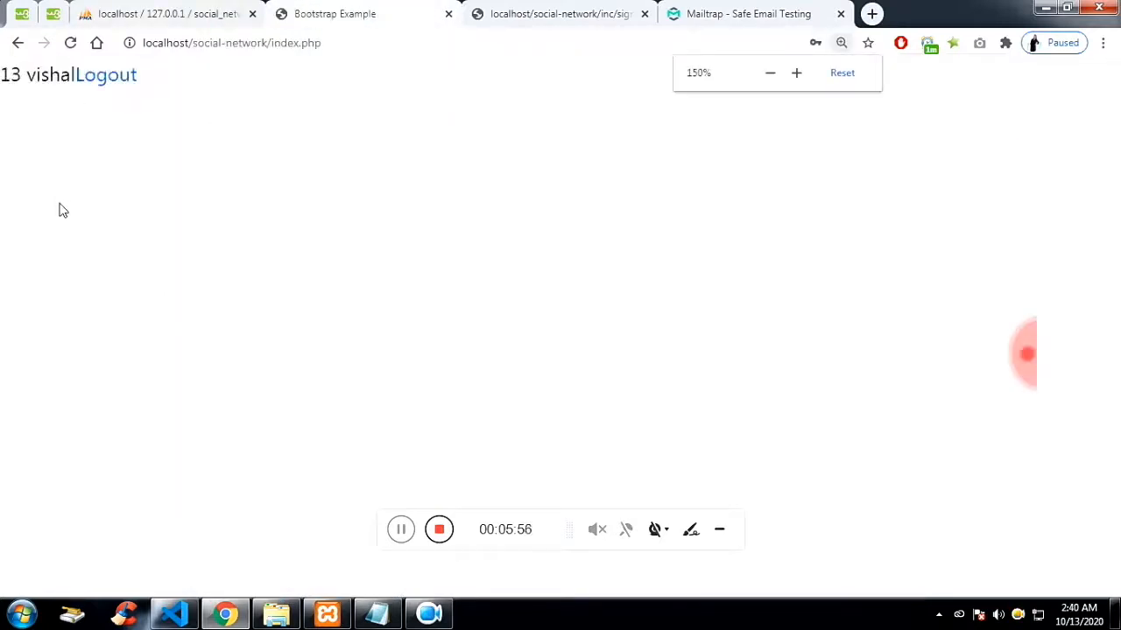
Step: Enlarge the logged-in home page with its Logout link, then return to logout.php in the editor
{"action": "left_click", "coordinate": [795, 72]}
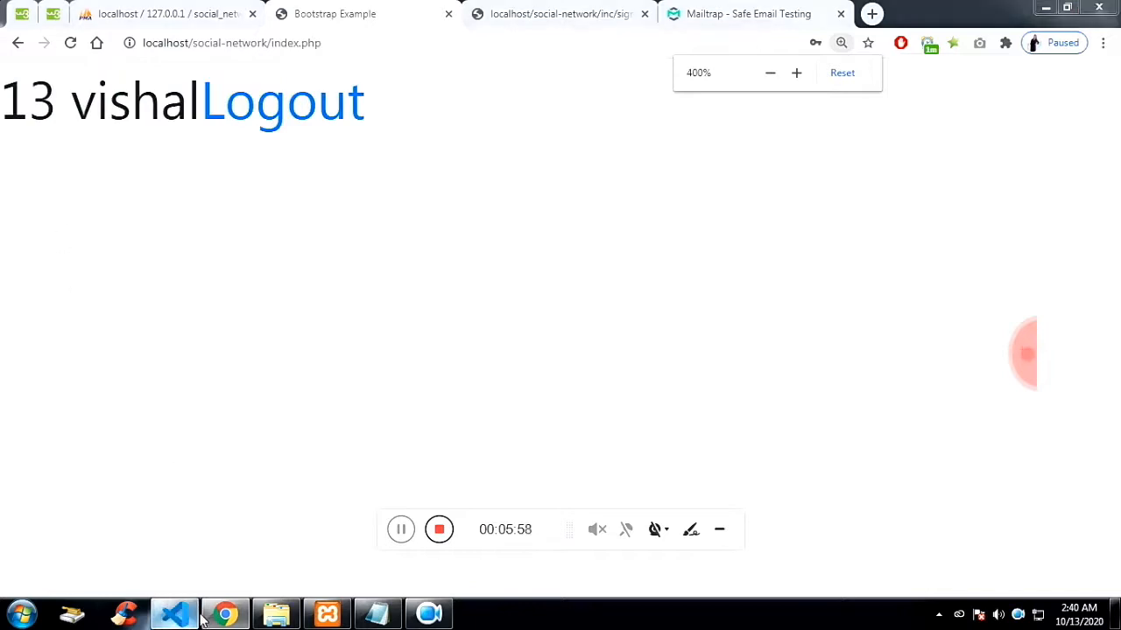
{"action": "left_click", "coordinate": [174, 613]}
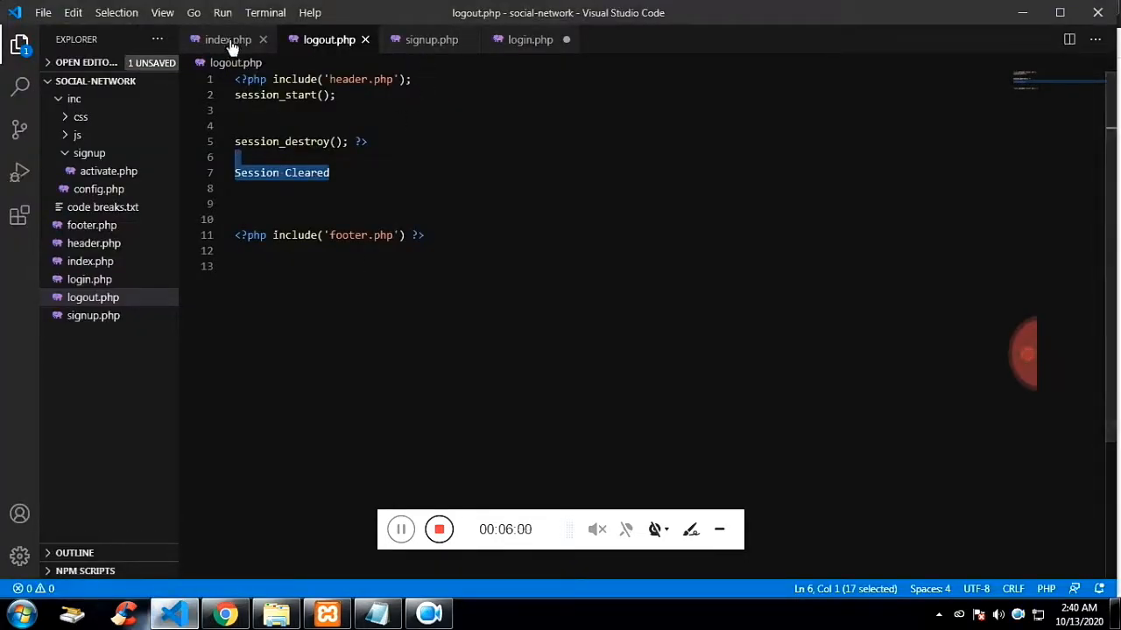